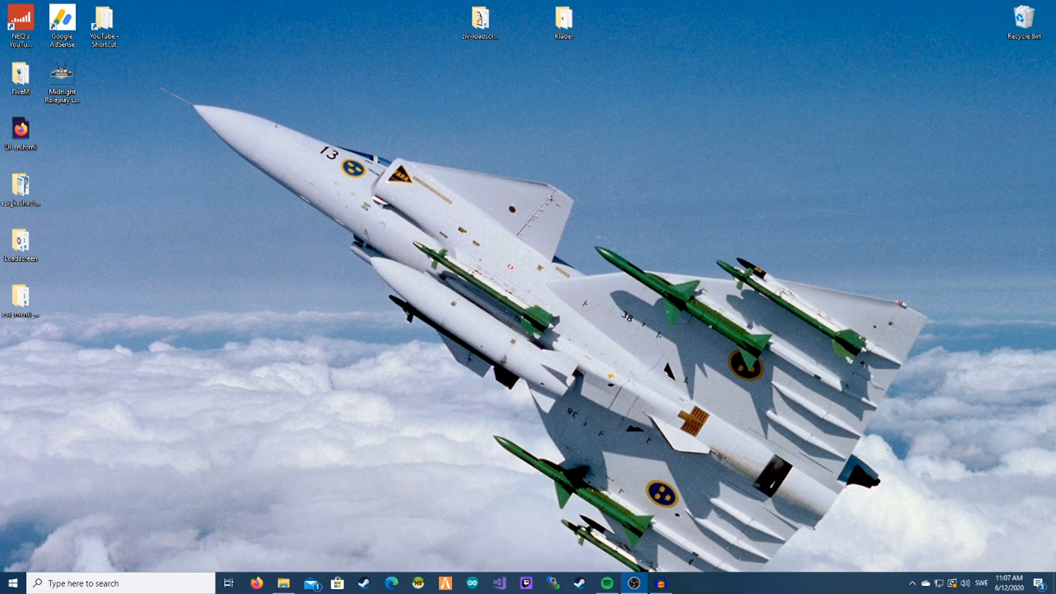
mouse_move(406, 453)
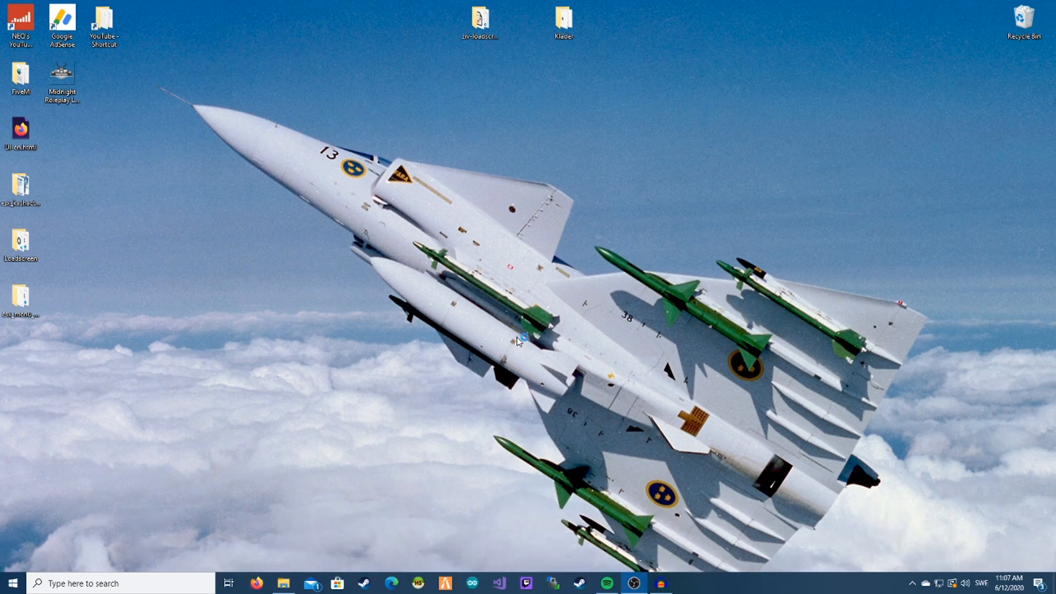
Step: Search Google for 'fivem patreon' in Firefox and open The CitizenFX Collective Patreon result
click(256, 584)
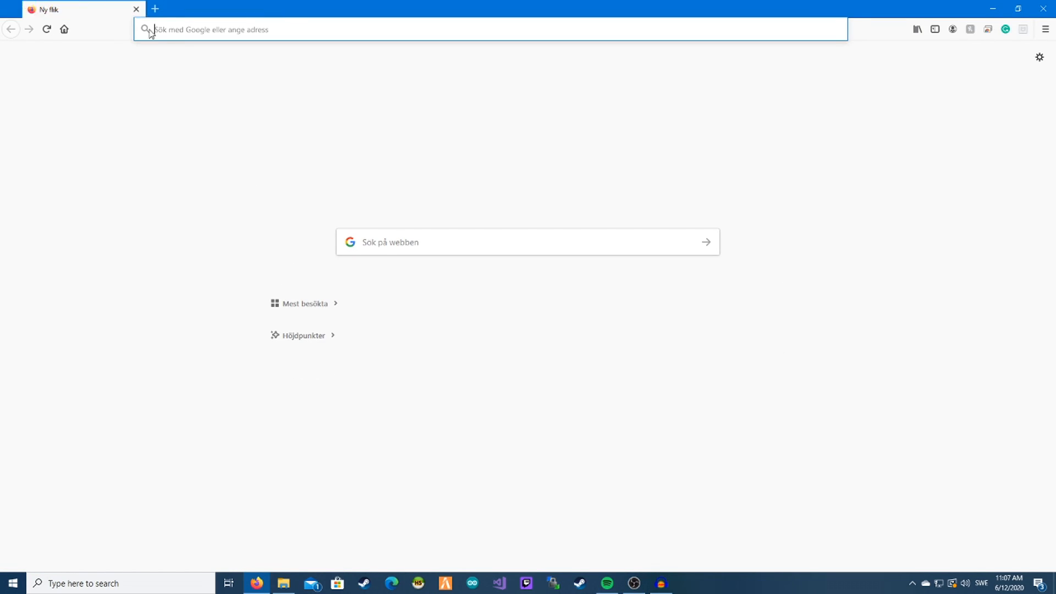
text(firefox-b-d&q=fivem+patreon)
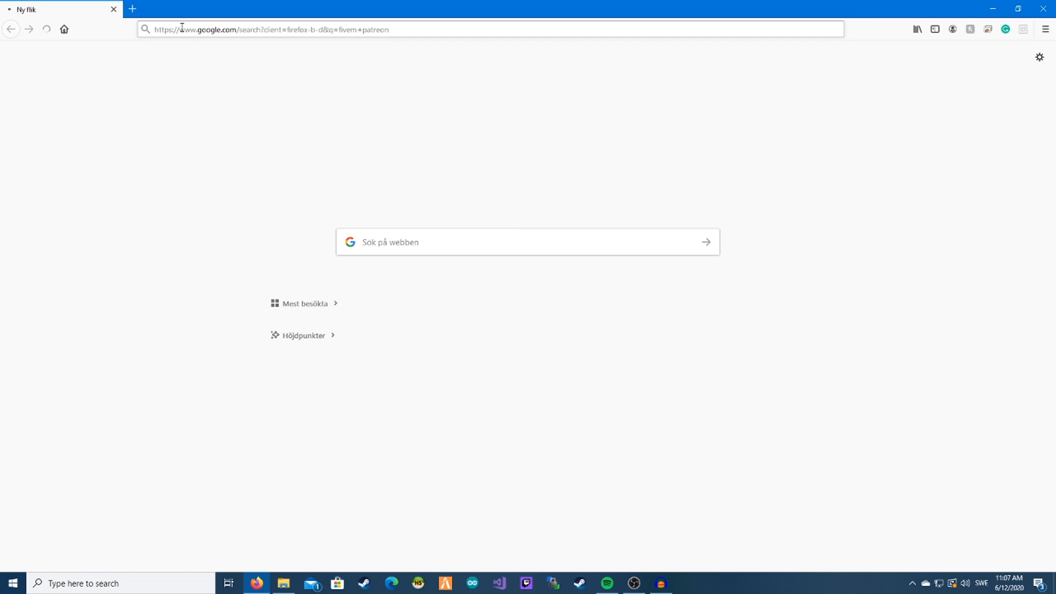
key(Return)
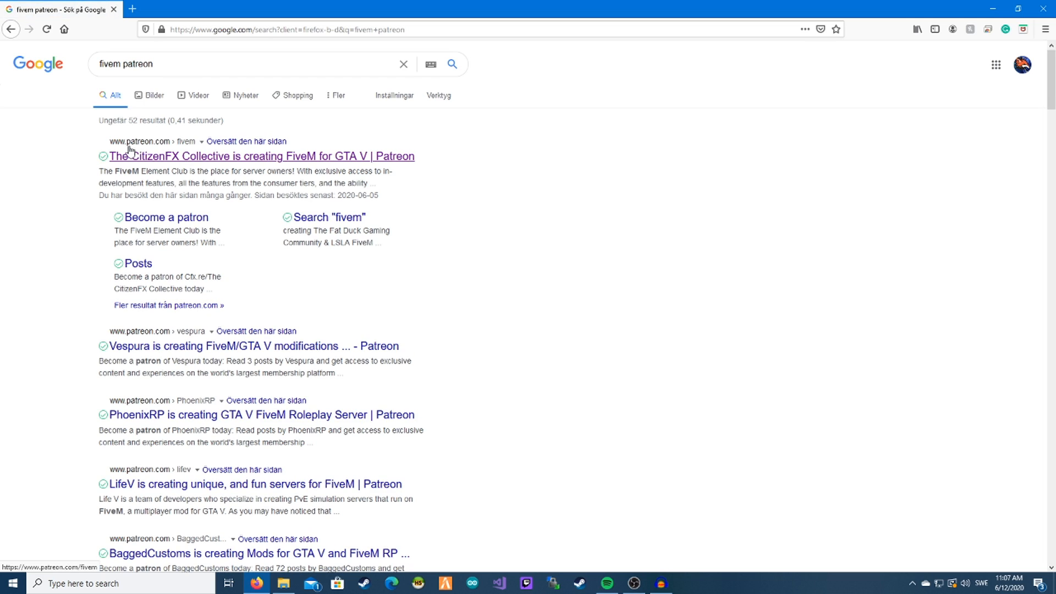
click(330, 217)
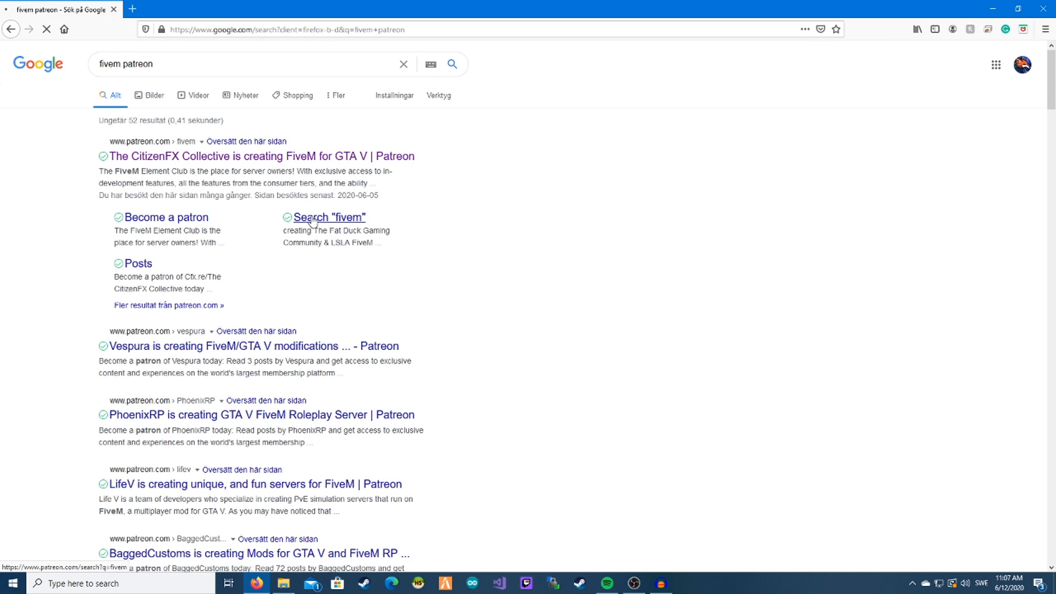
click(258, 156)
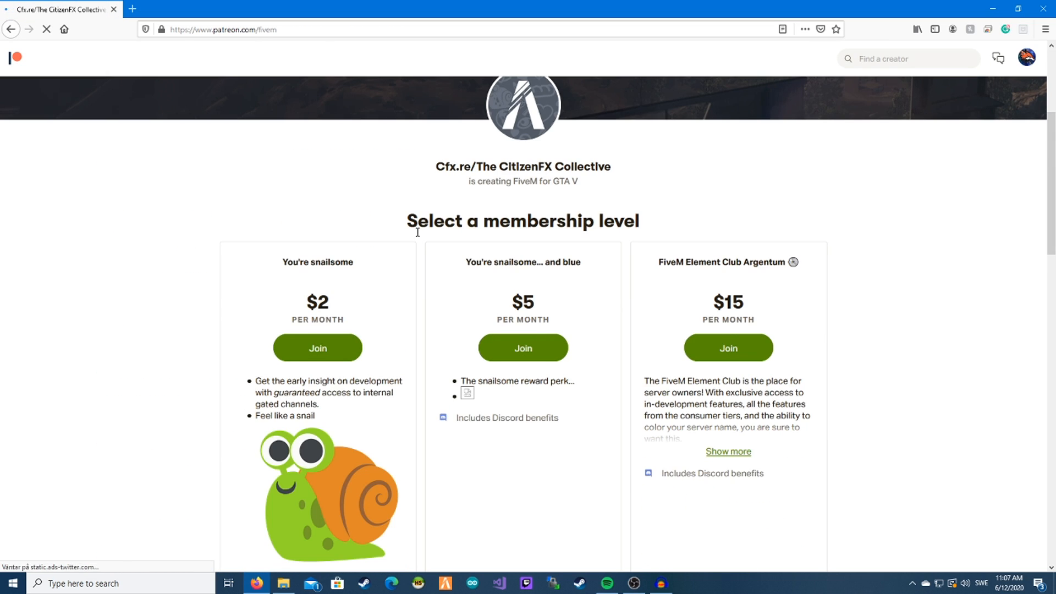
scroll(down, 3)
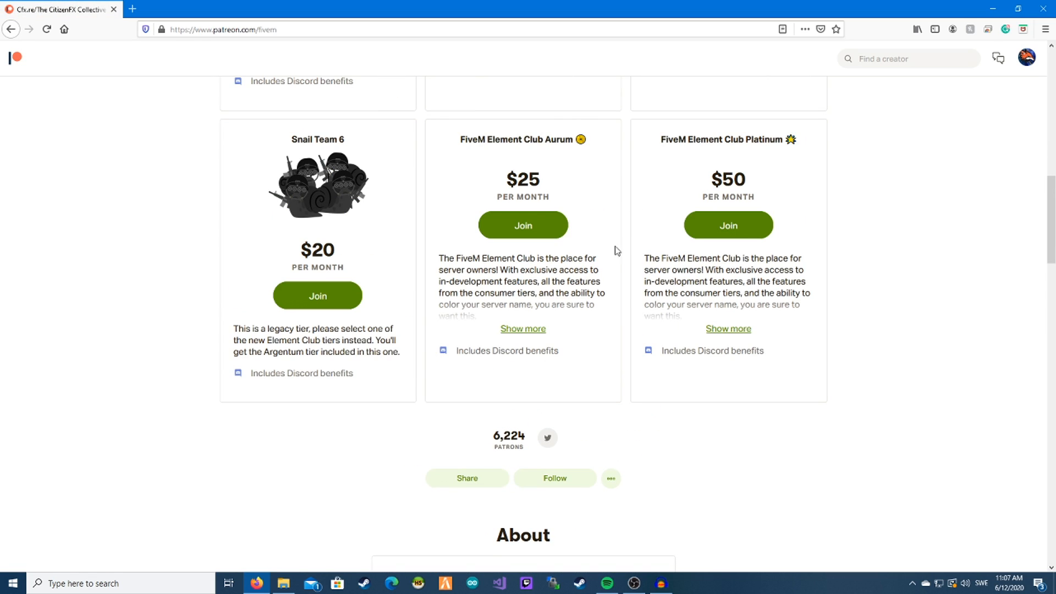
scroll(up, 3)
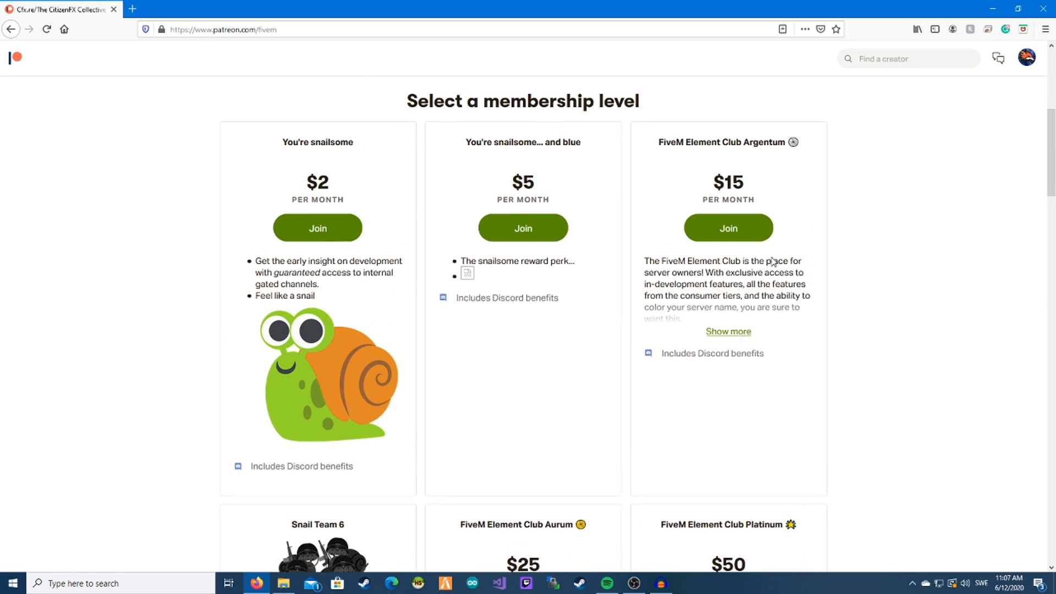
scroll(up, 3)
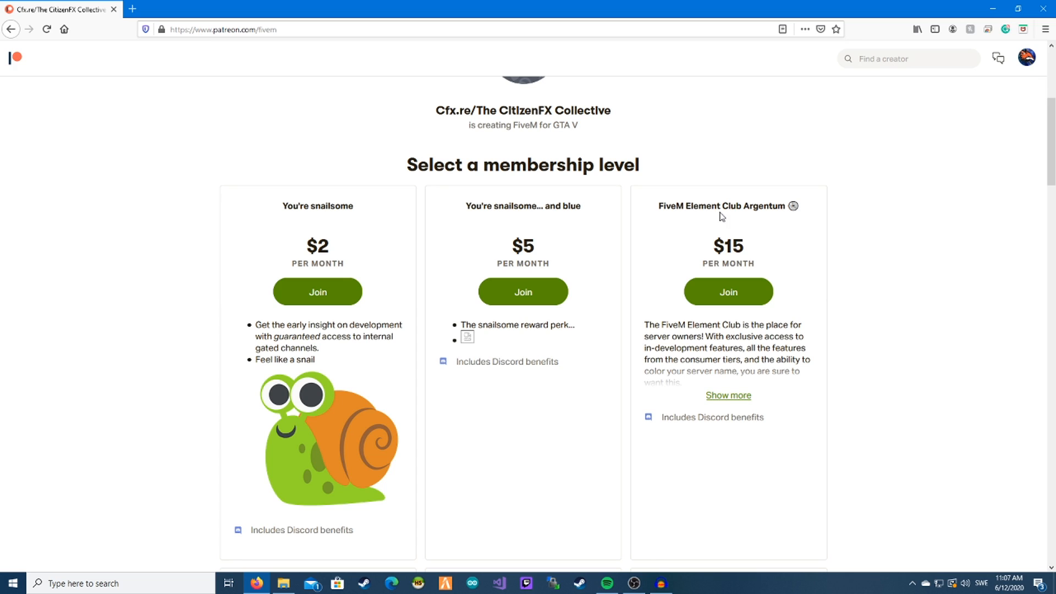
mouse_move(804, 352)
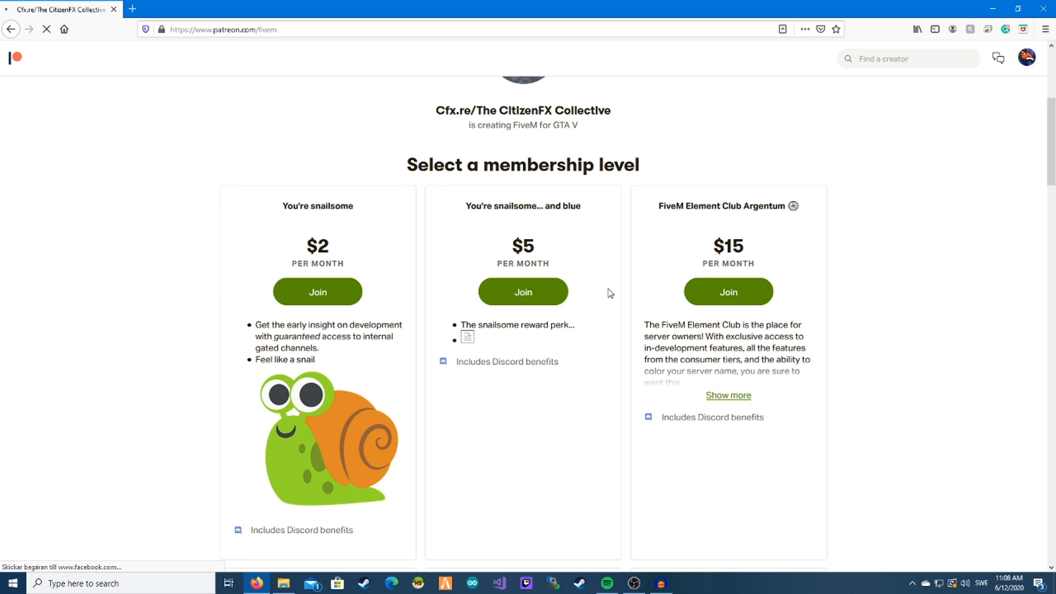
Step: Join the $15 FiveM Element Club Argentum tier and choose to pay with PayPal
click(727, 292)
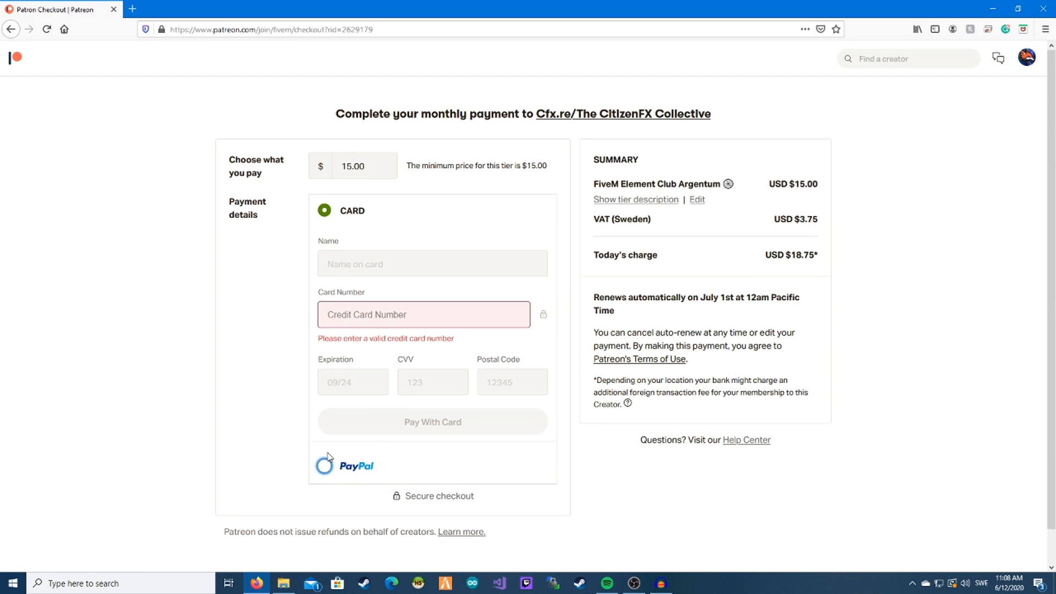
mouse_move(339, 201)
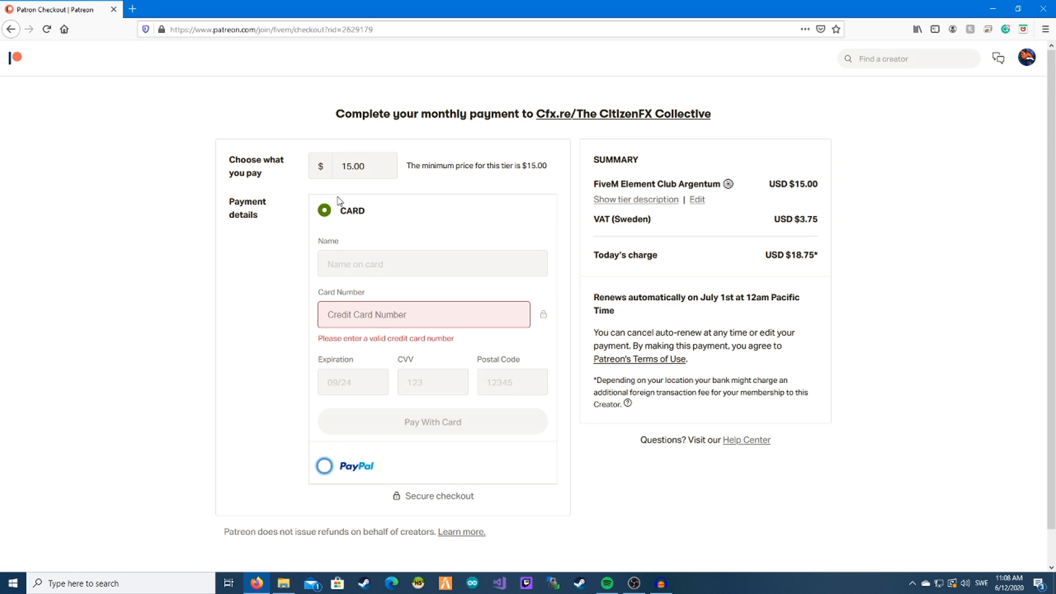
click(324, 466)
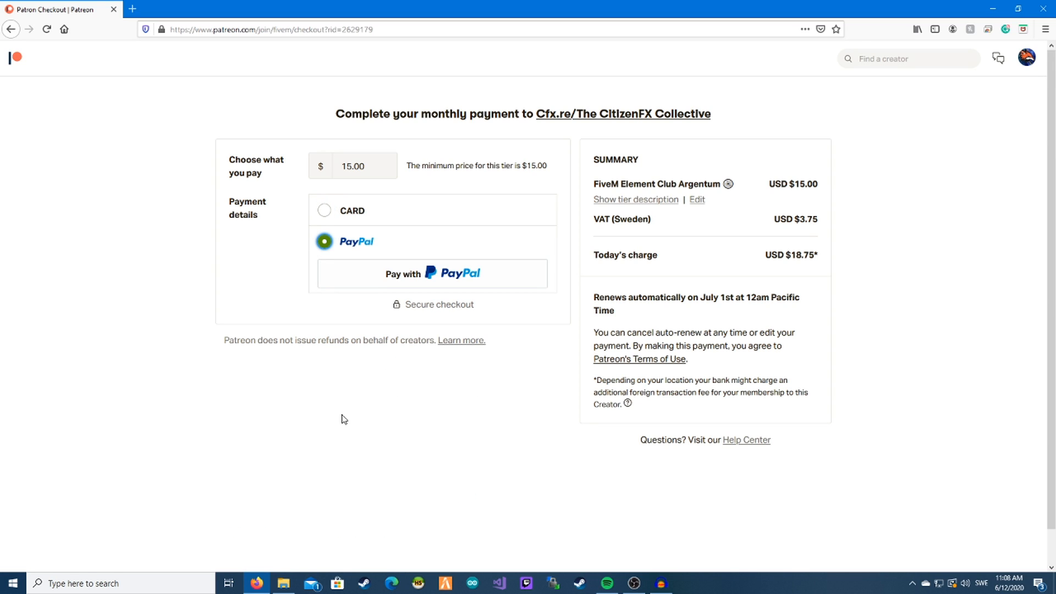
click(432, 273)
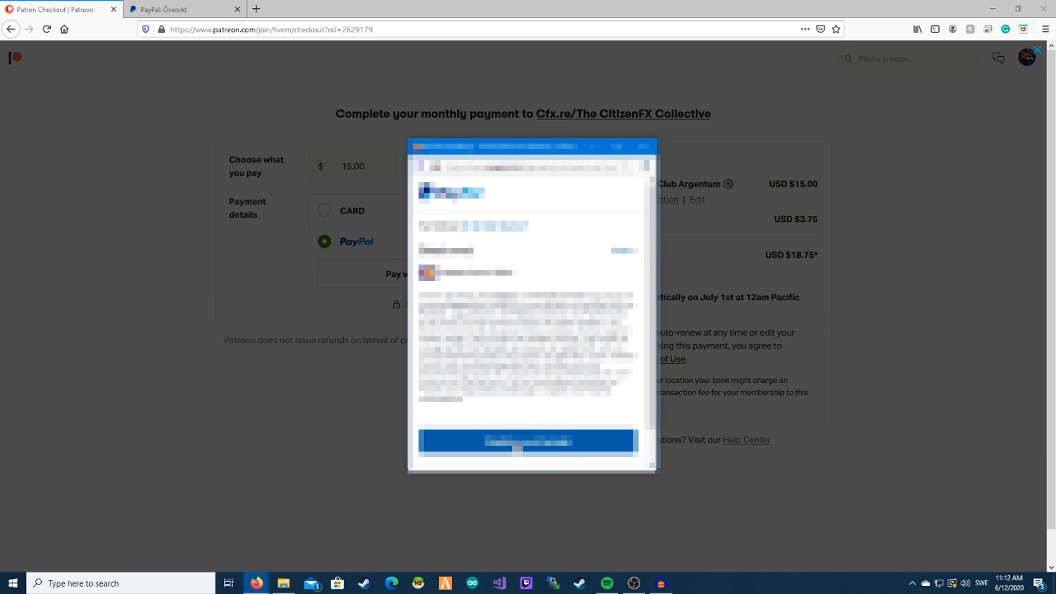
Step: Approve the USD $18.75 PayPal charge and confirm payment to complete the Argentum pledge
click(528, 442)
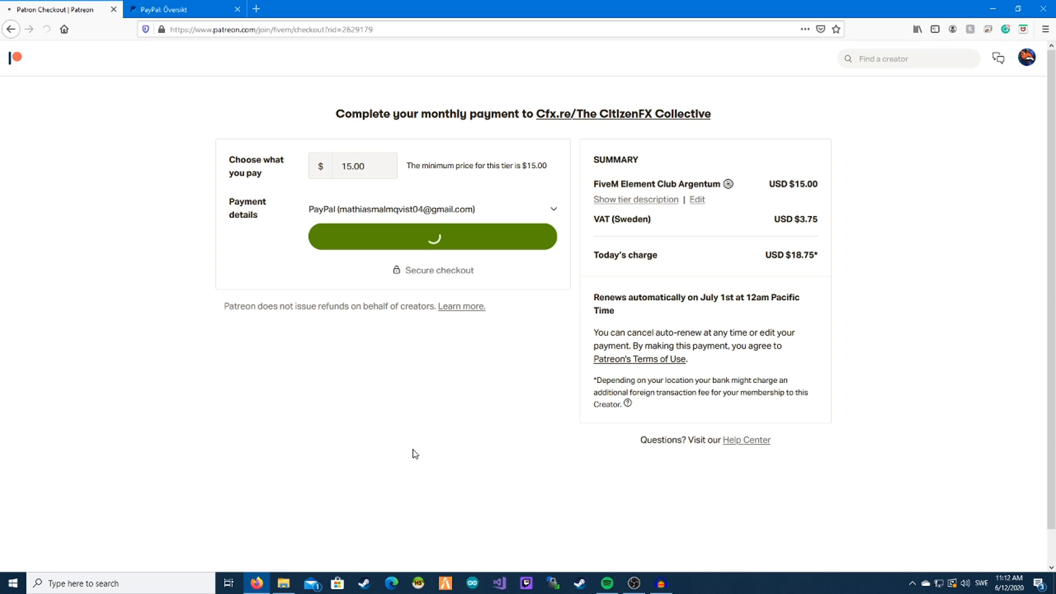
click(432, 237)
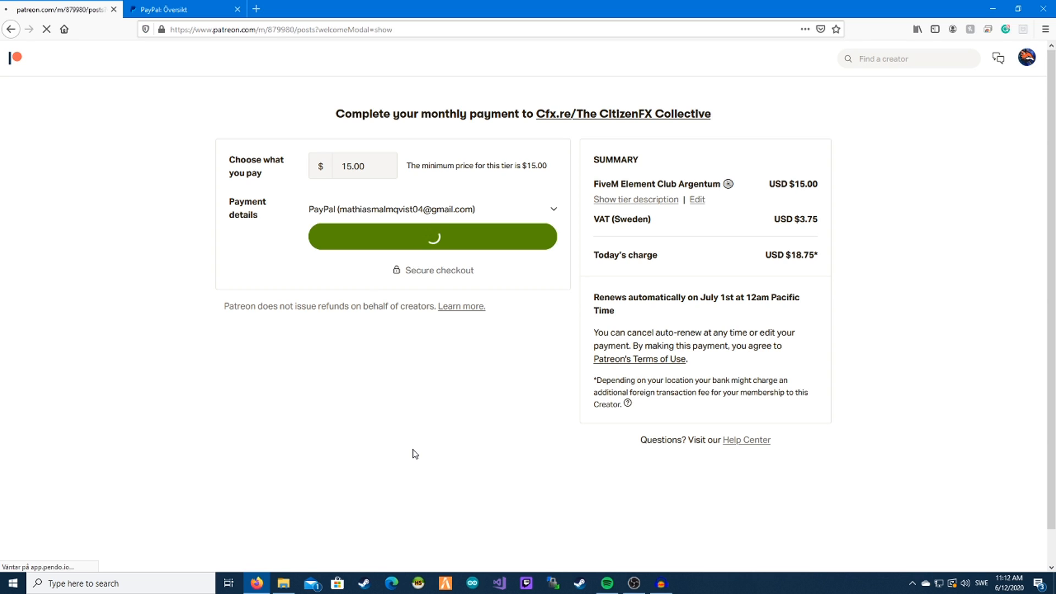
click(432, 236)
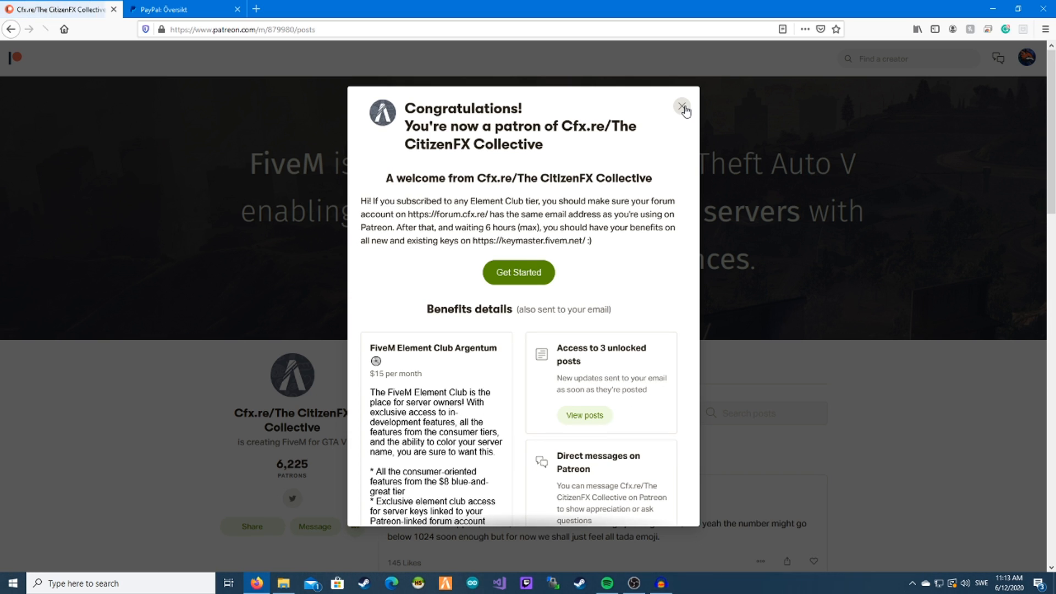
Step: Dismiss the congratulations message and review the Argentum tier benefits under My membership
click(683, 108)
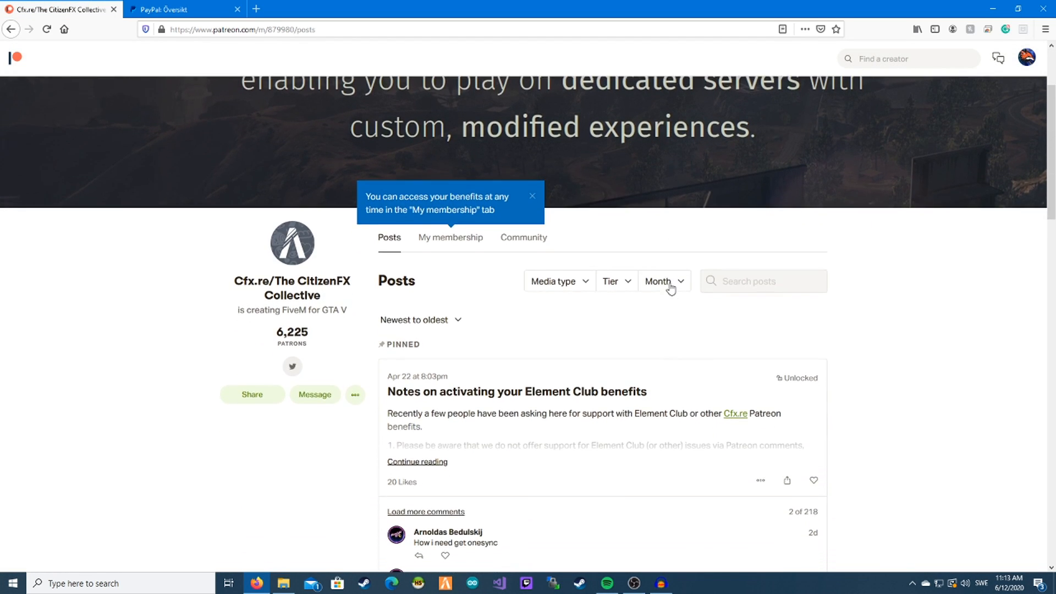
click(450, 237)
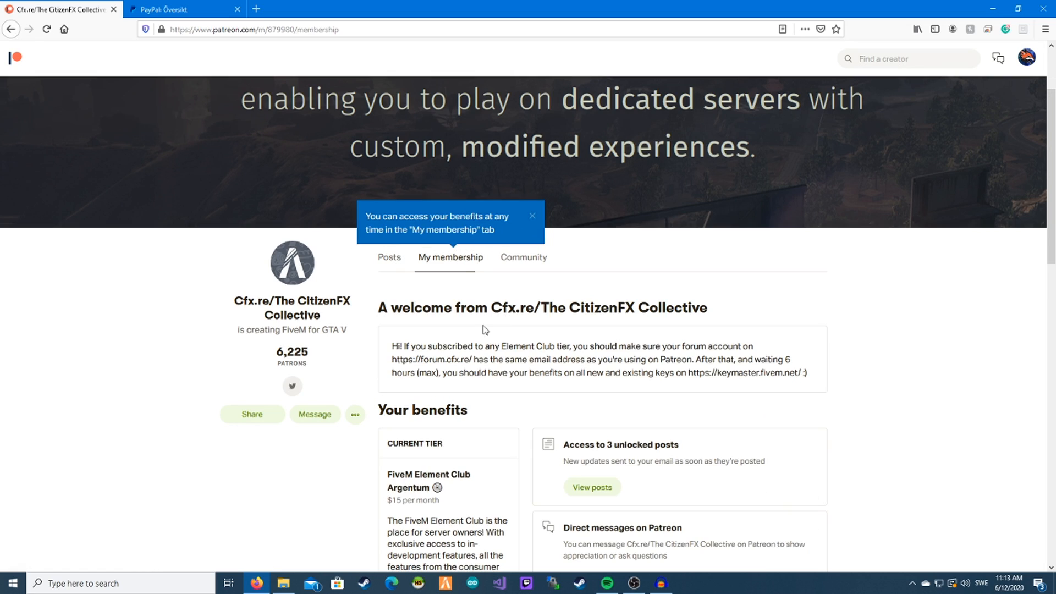
scroll(down, 3)
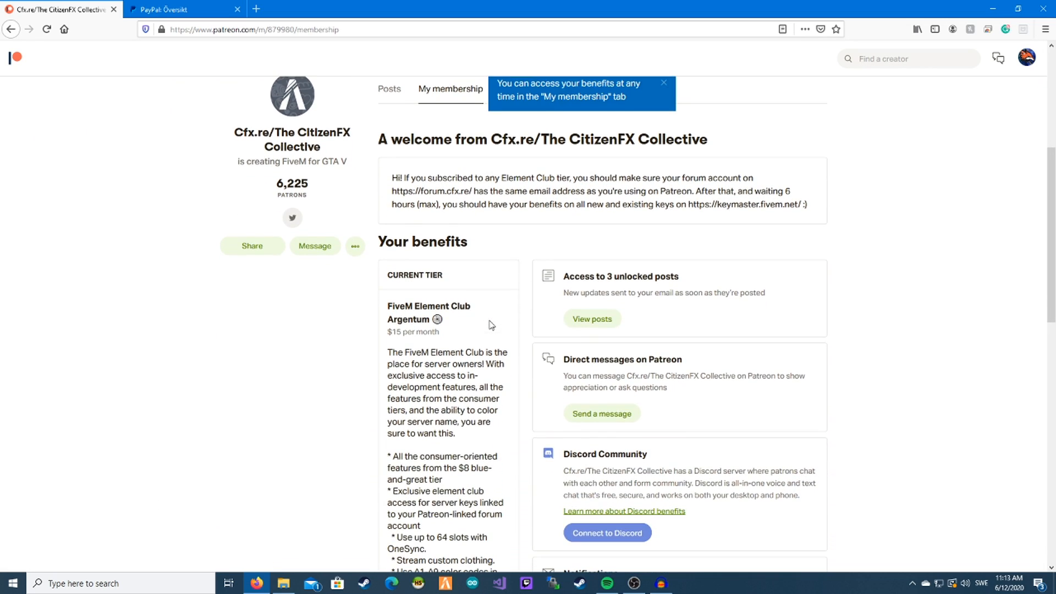
scroll(down, 3)
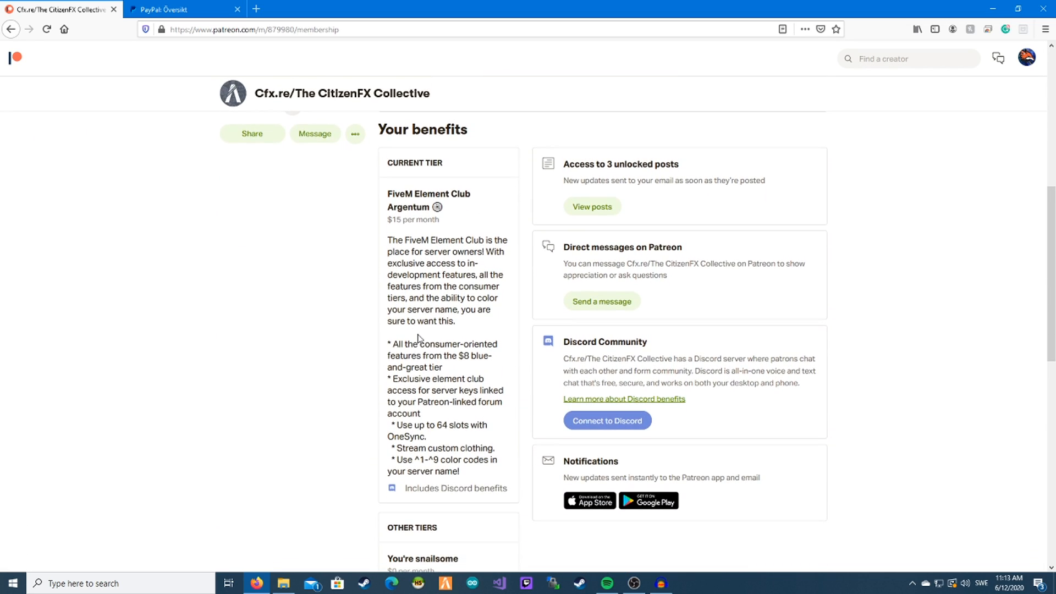
scroll(up, 3)
text(five)
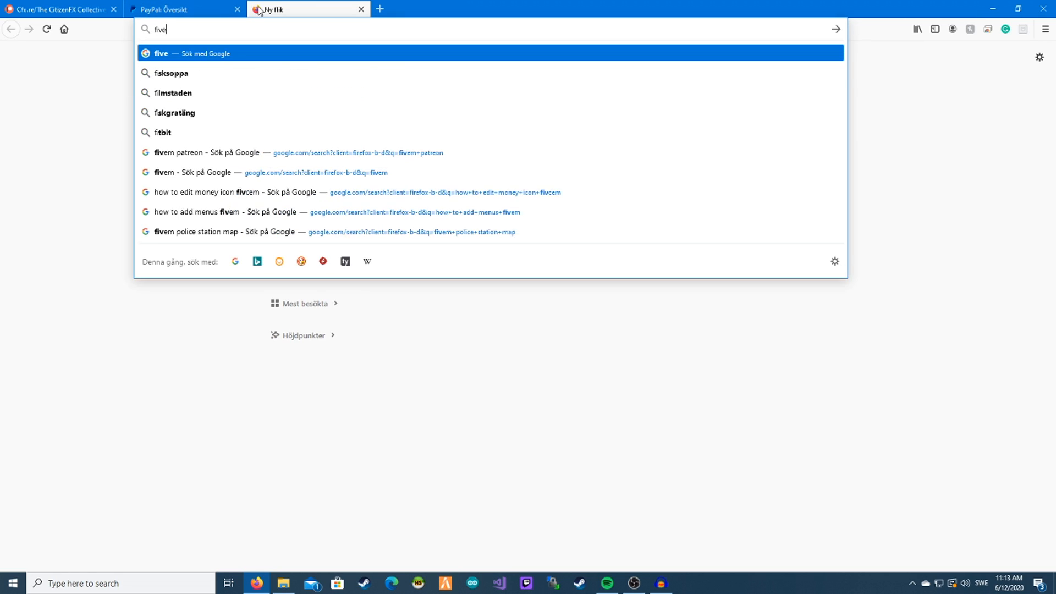
Step: Search Google for 'fivem keymaster' and open the FiveM Keymaster result, reaching the Cfx.re login
key(Return)
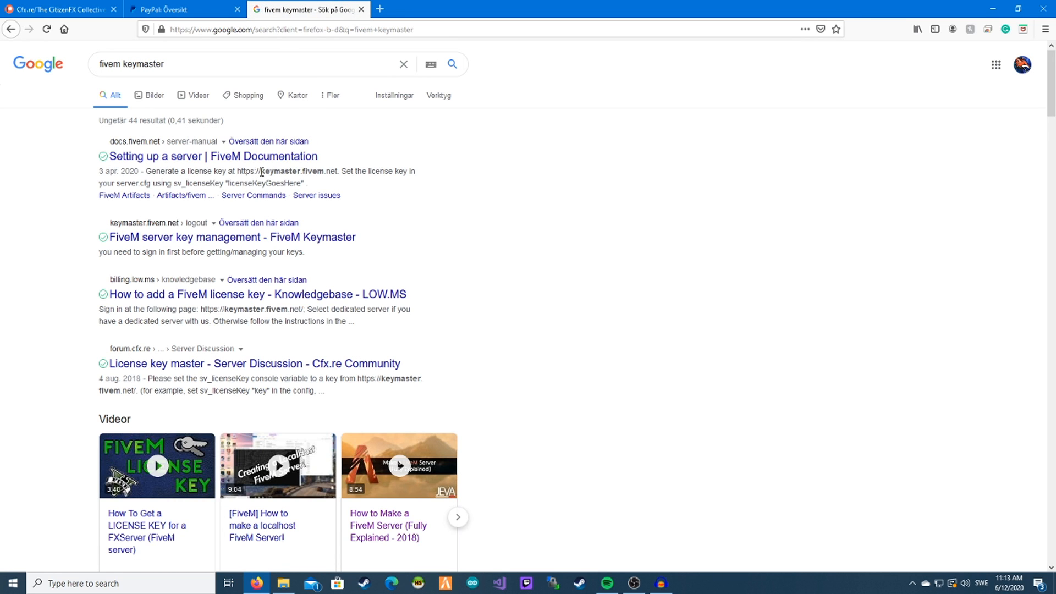
click(229, 236)
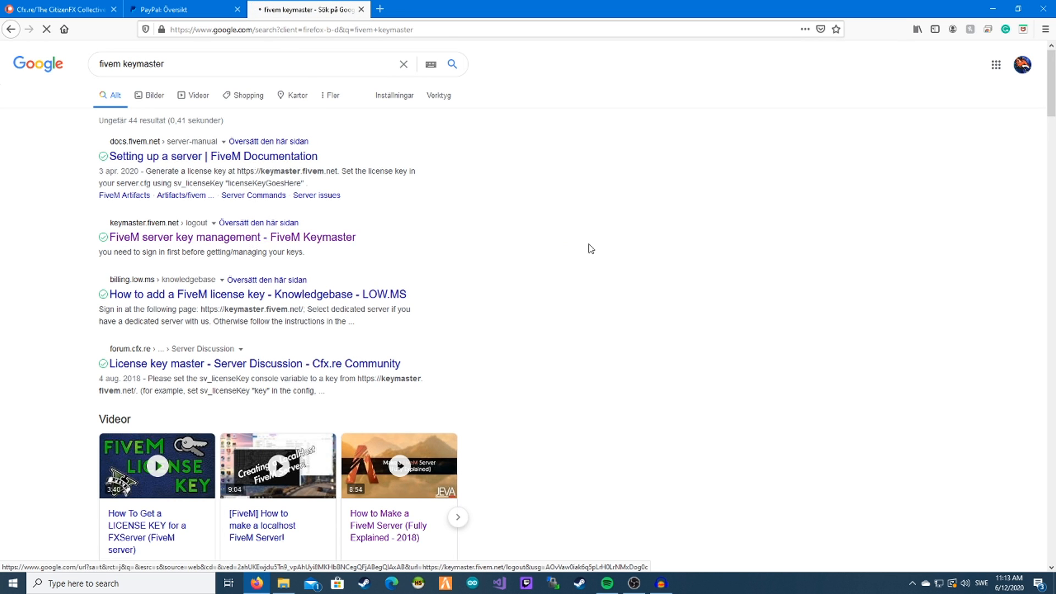
click(254, 364)
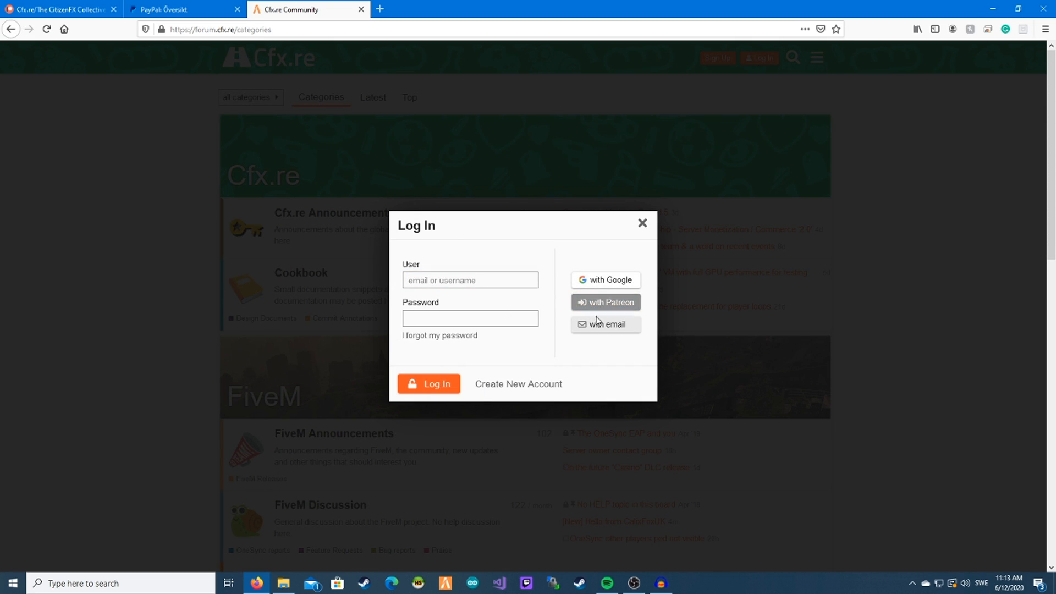
Step: Log in to Cfx.re Community with Patreon and allow FiveM access to the Patreon account
click(604, 302)
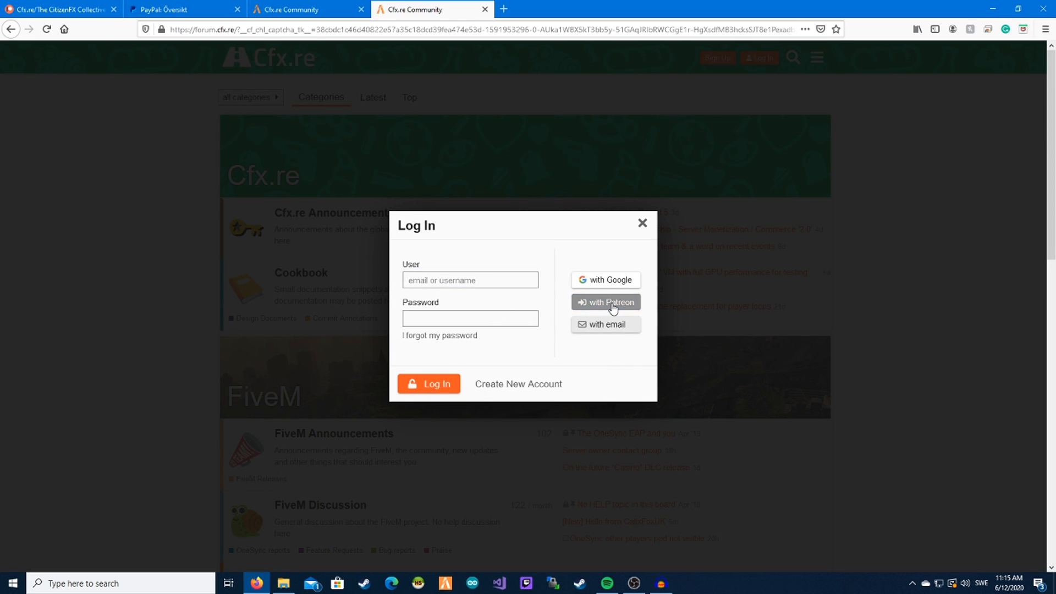
click(605, 302)
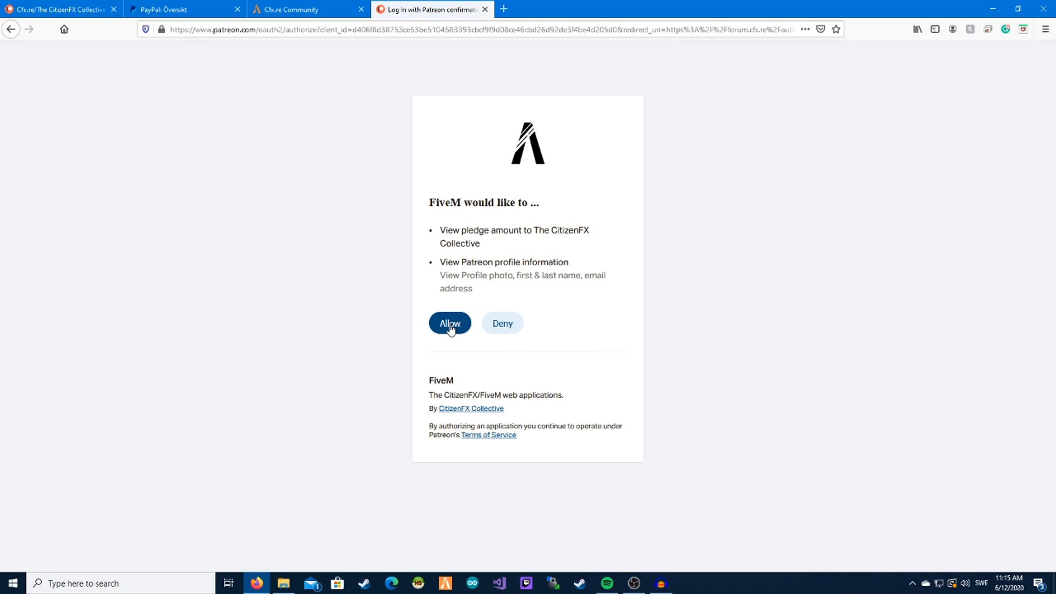
click(450, 323)
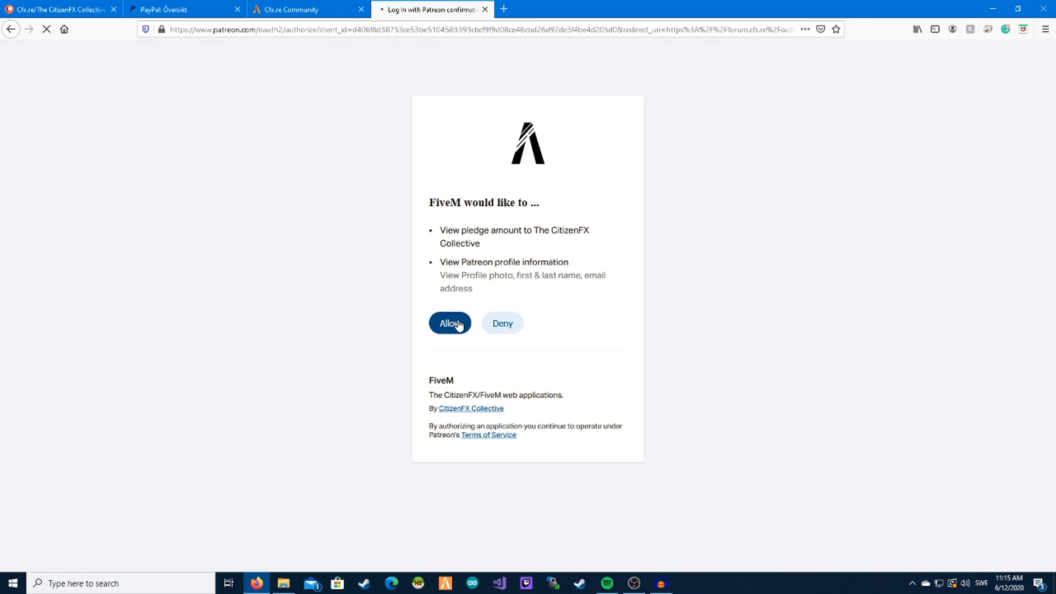
click(450, 324)
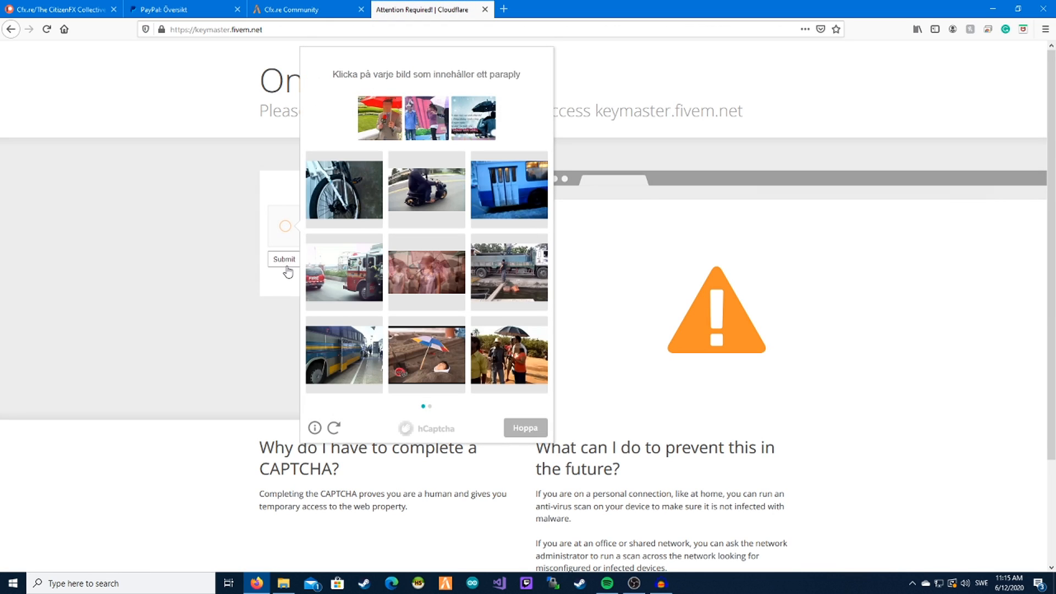
Step: Pass the hCaptcha by selecting the umbrella images and submitting them for checking
click(426, 354)
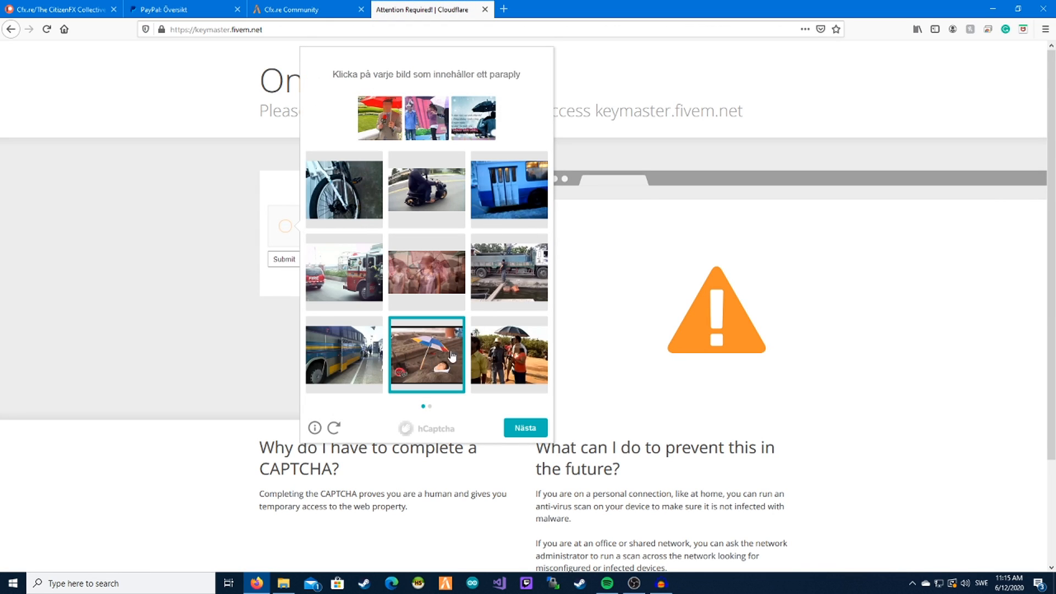
click(525, 428)
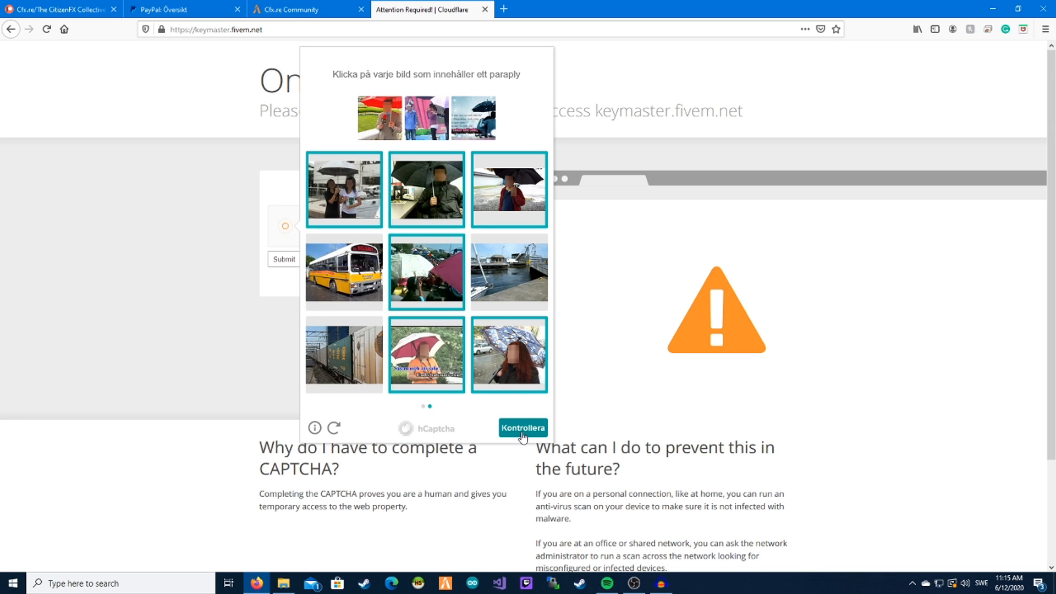
click(522, 428)
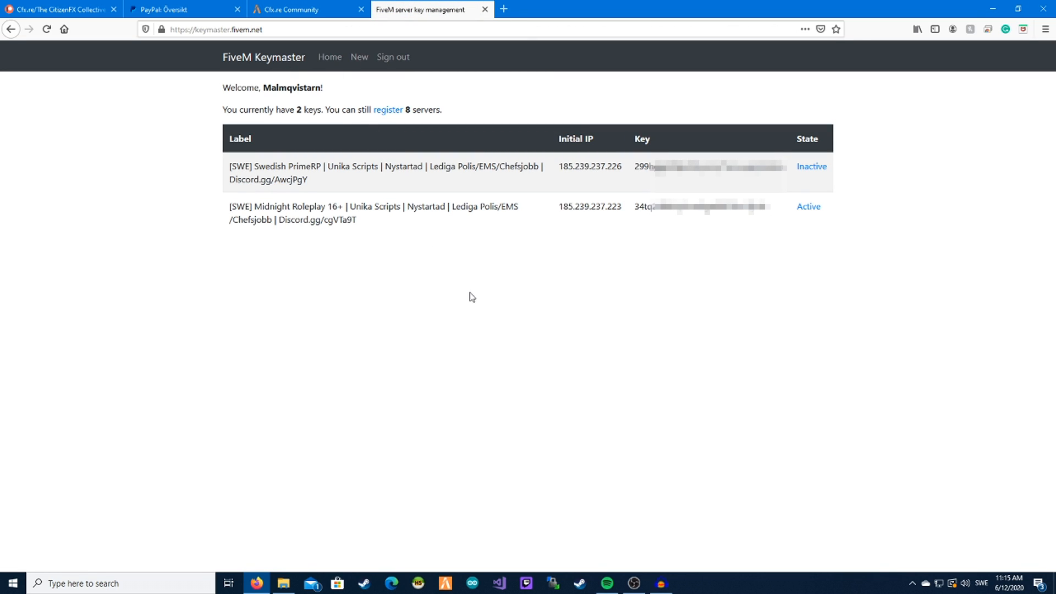
mouse_move(465, 287)
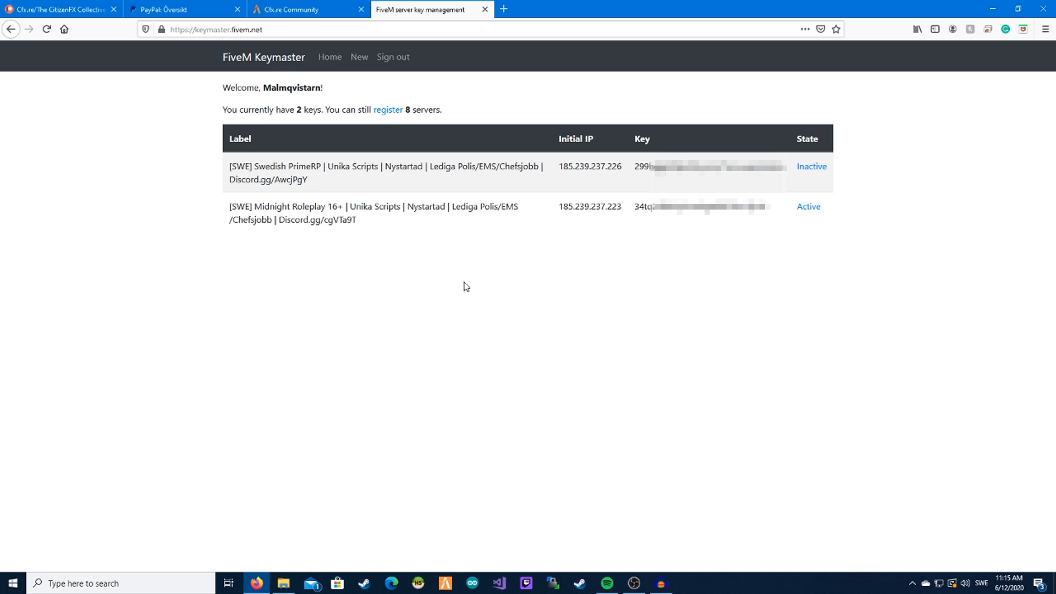
Step: Activate the inactive Swedish PrimeRP server key and start registering a new key
click(812, 166)
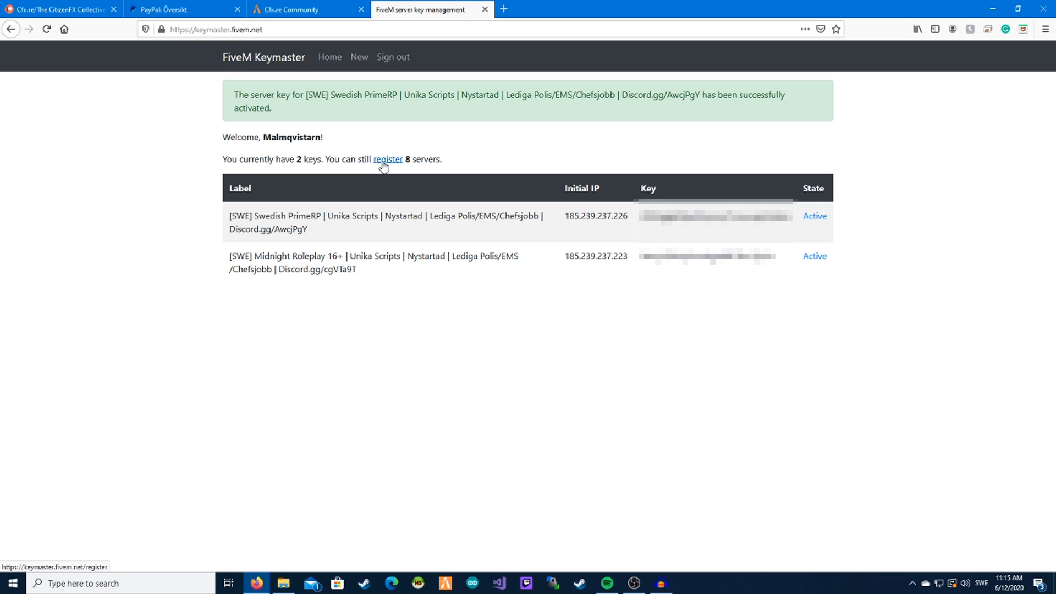
mouse_move(384, 165)
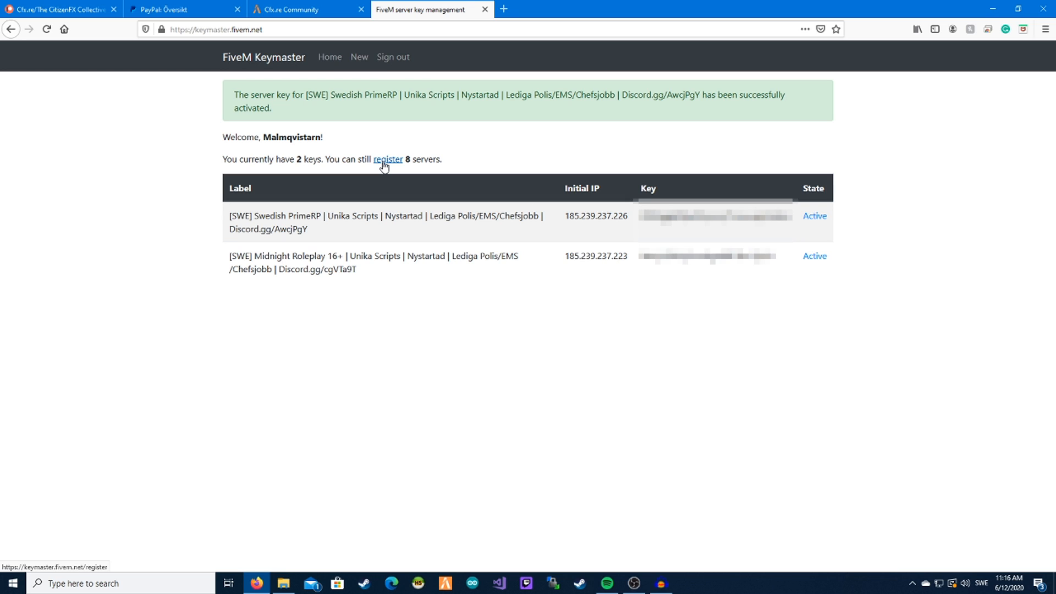
click(388, 160)
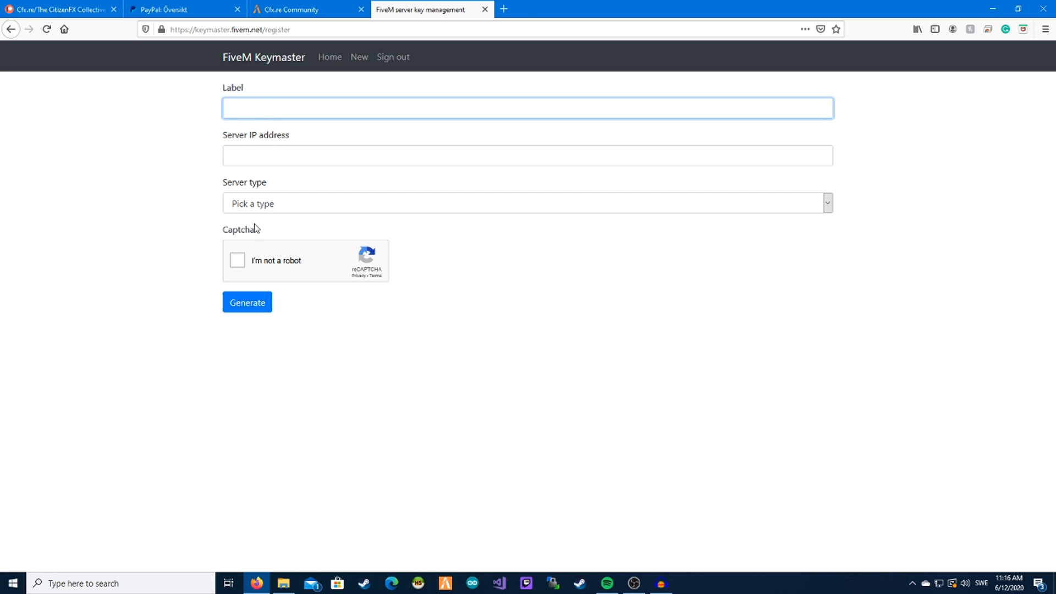
mouse_move(333, 124)
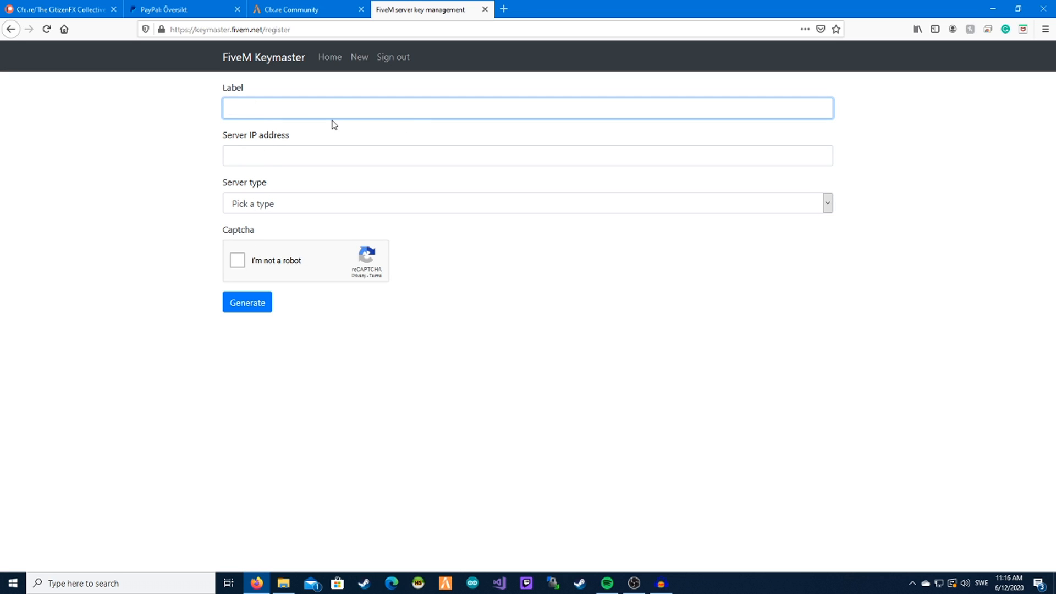
Step: Begin entering the label 'testsver' in the new server key form
text(tes)
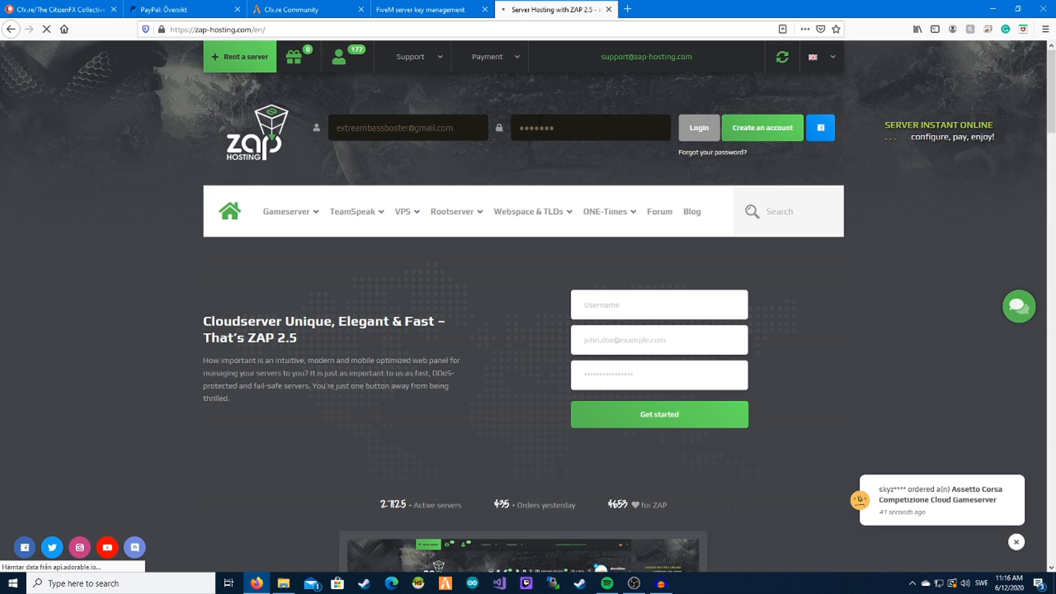
Step: Log in to ZAP-Hosting, view the MNRP server's IP address, and return to the Keymaster form
click(699, 127)
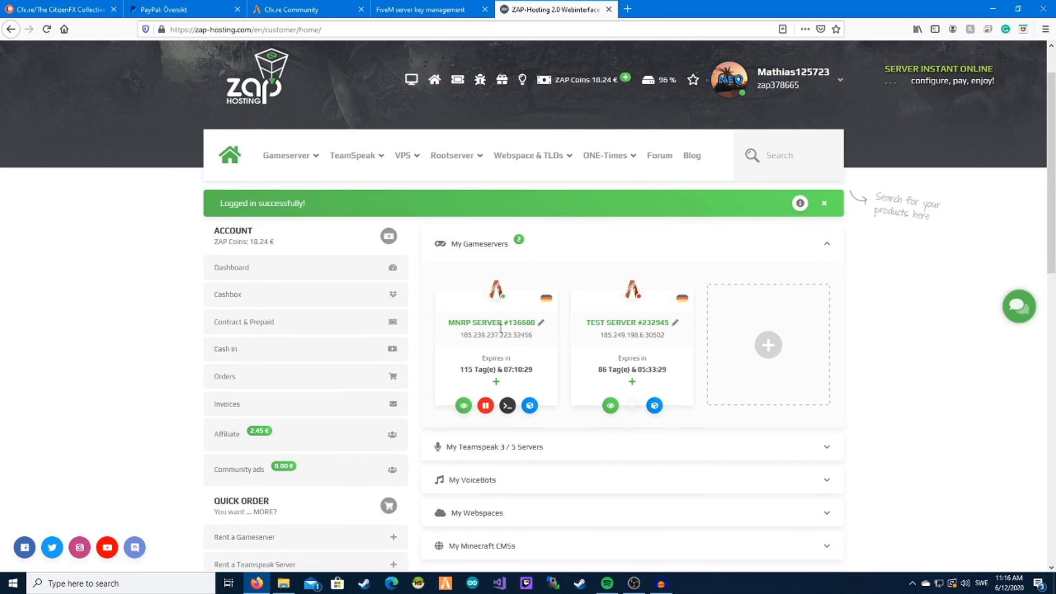
click(498, 297)
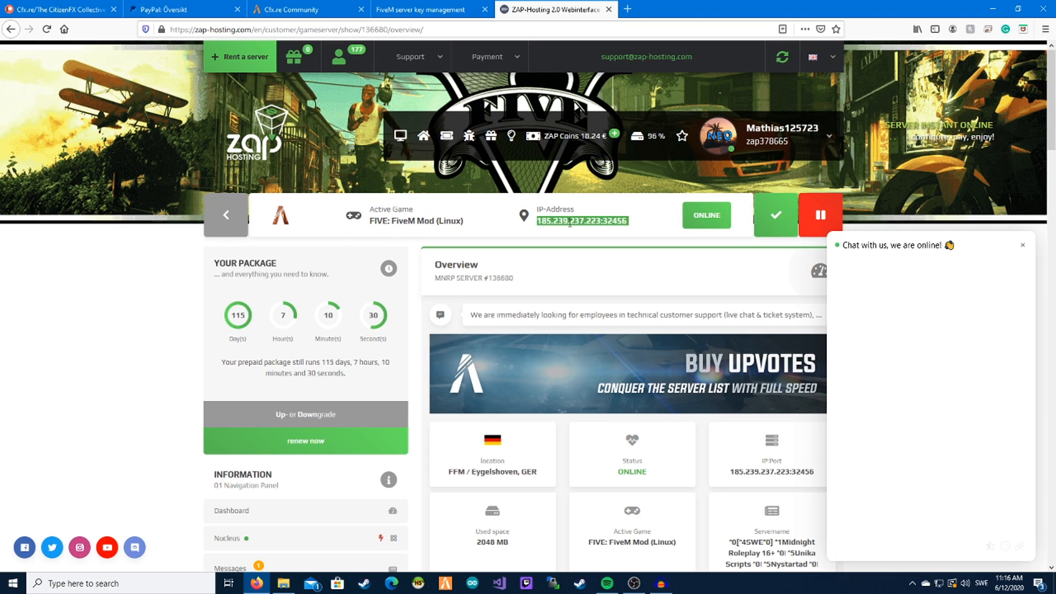
click(424, 10)
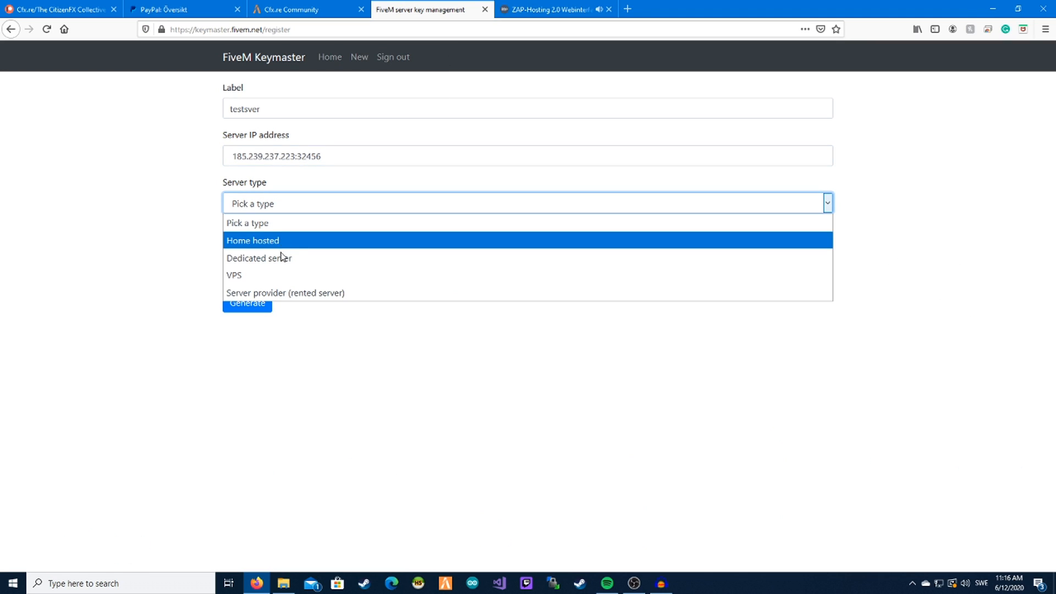
mouse_move(286, 263)
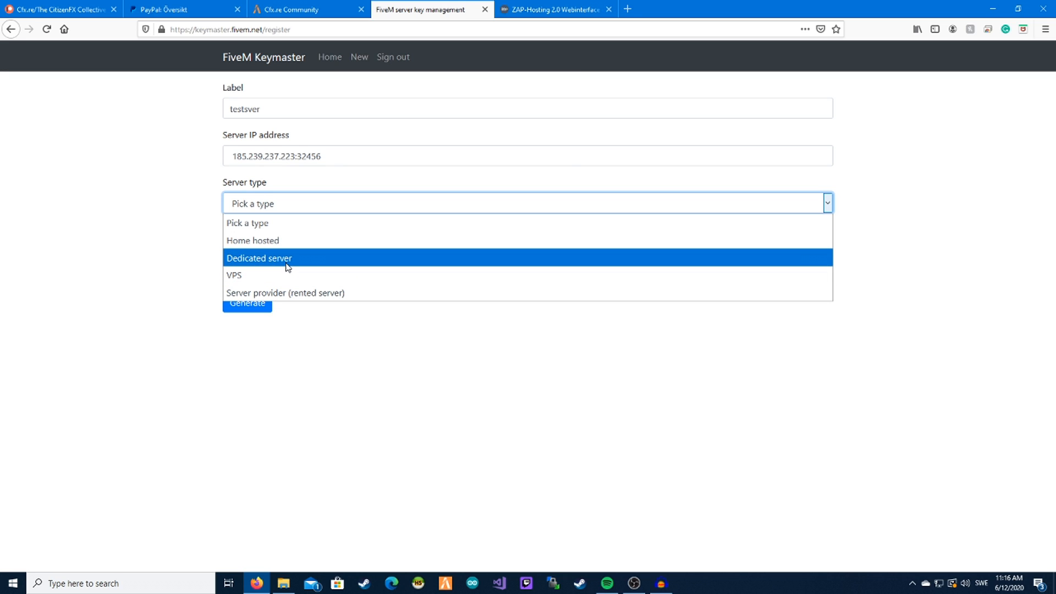
Step: Request the testsver key as a ZAP-Hosting rented server, captcha ticked, with the port still in the IP
click(284, 292)
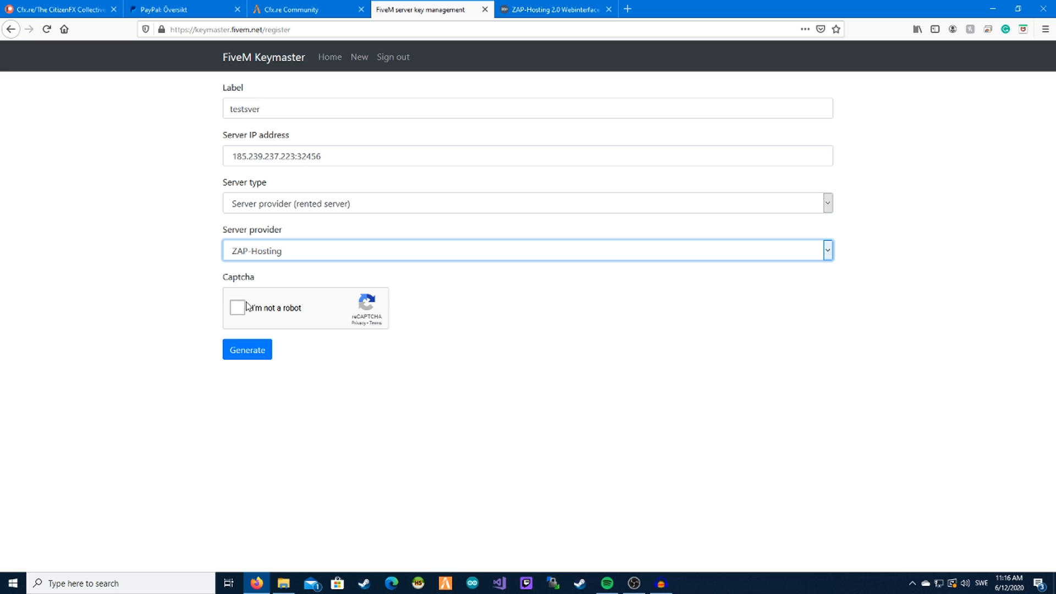
click(236, 308)
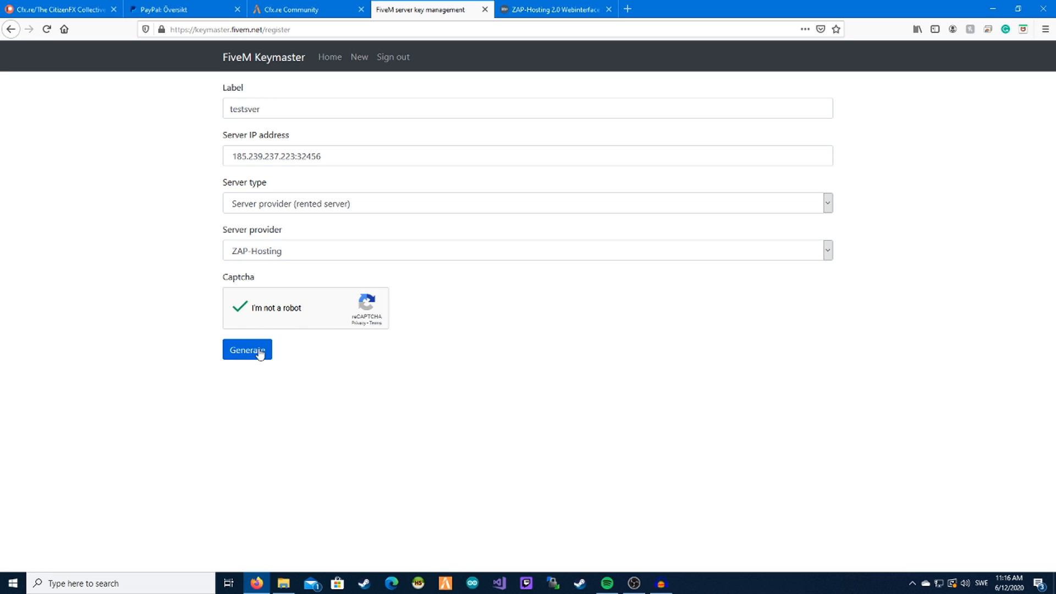
click(247, 350)
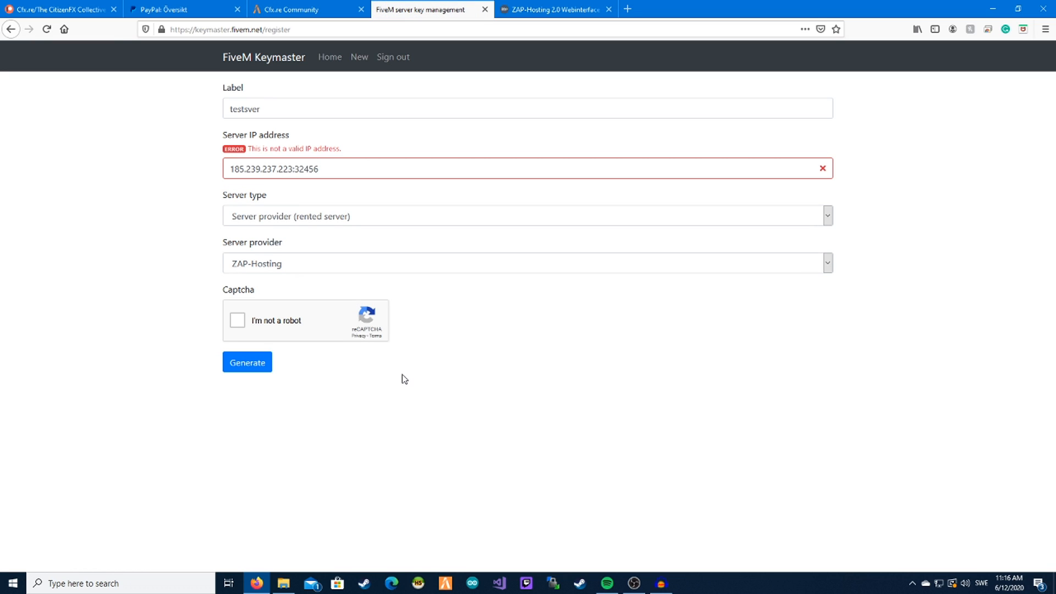
Step: Strip ':32456' so the IP reads 185.239.237.223, re-tick the captcha and generate the key
double_click(304, 168)
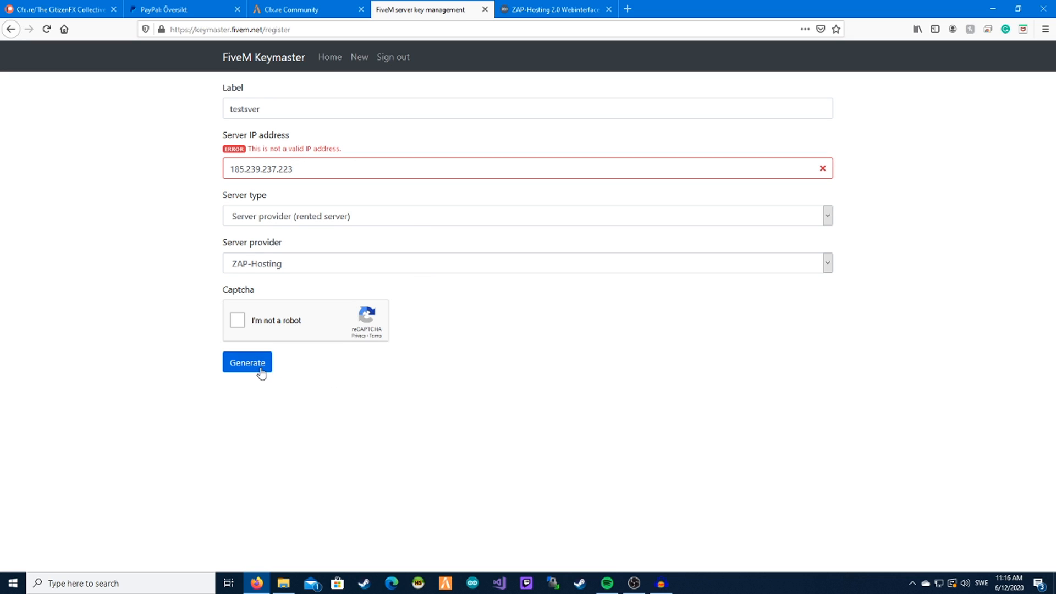
click(247, 363)
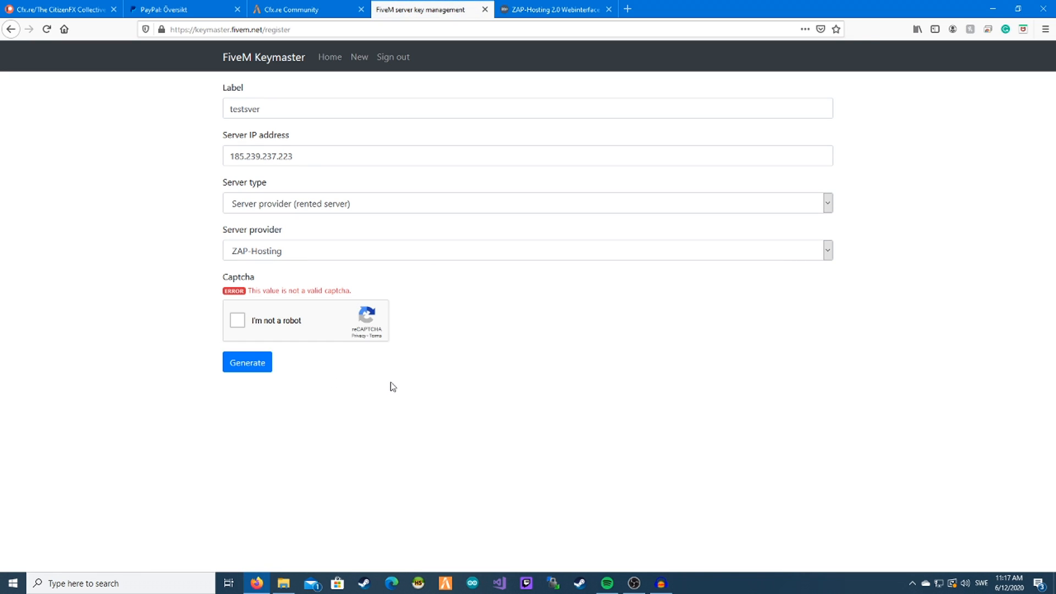
click(237, 320)
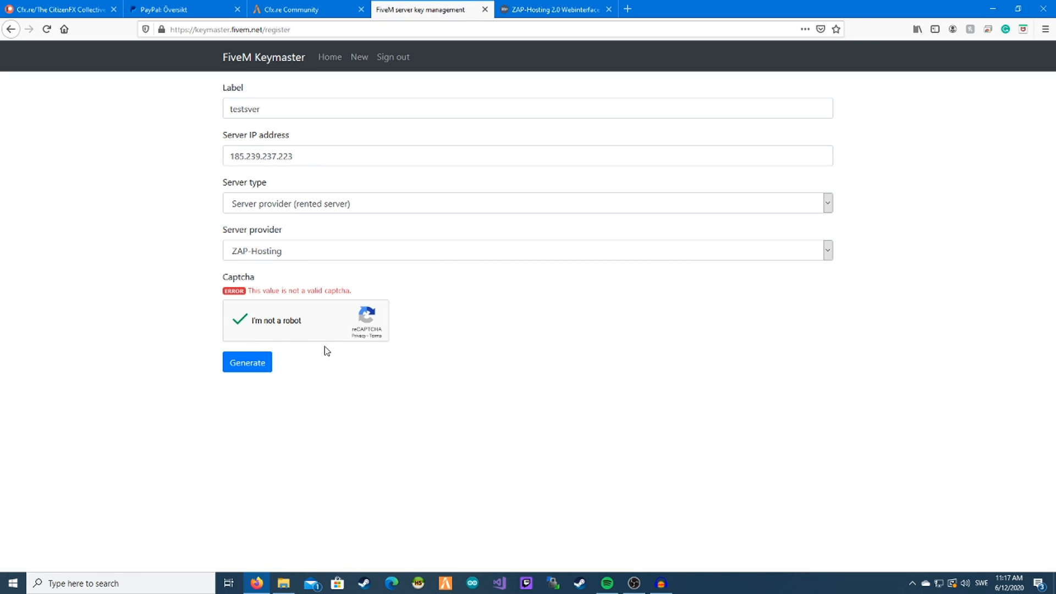
click(247, 363)
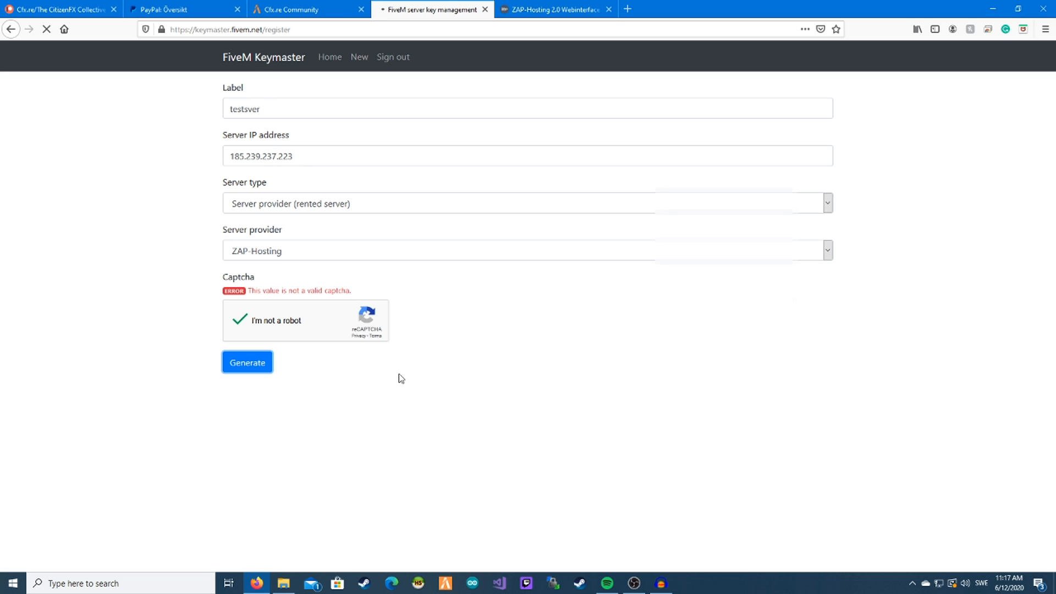
click(246, 362)
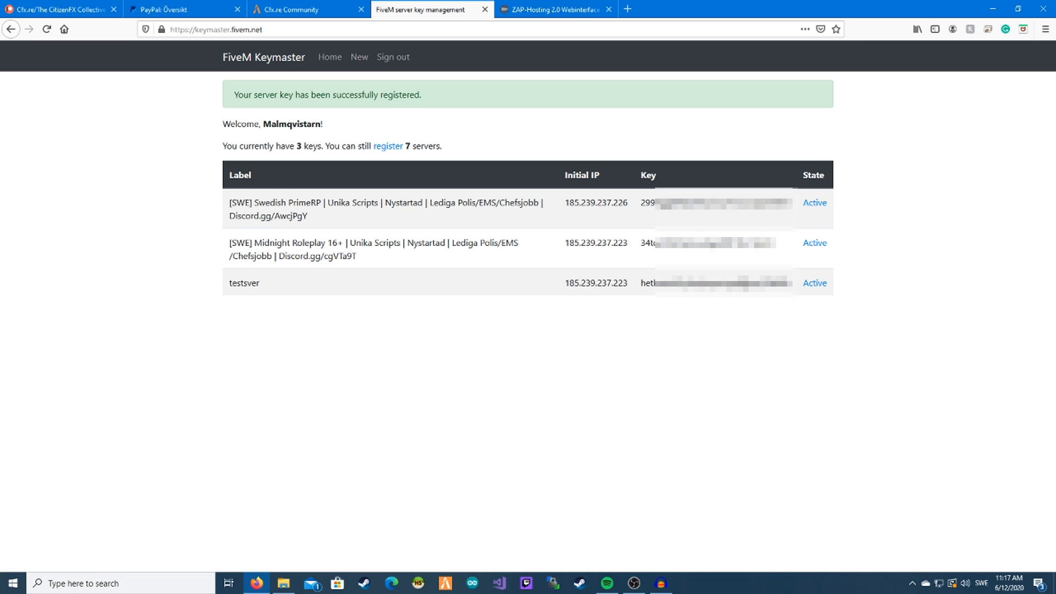
mouse_move(753, 319)
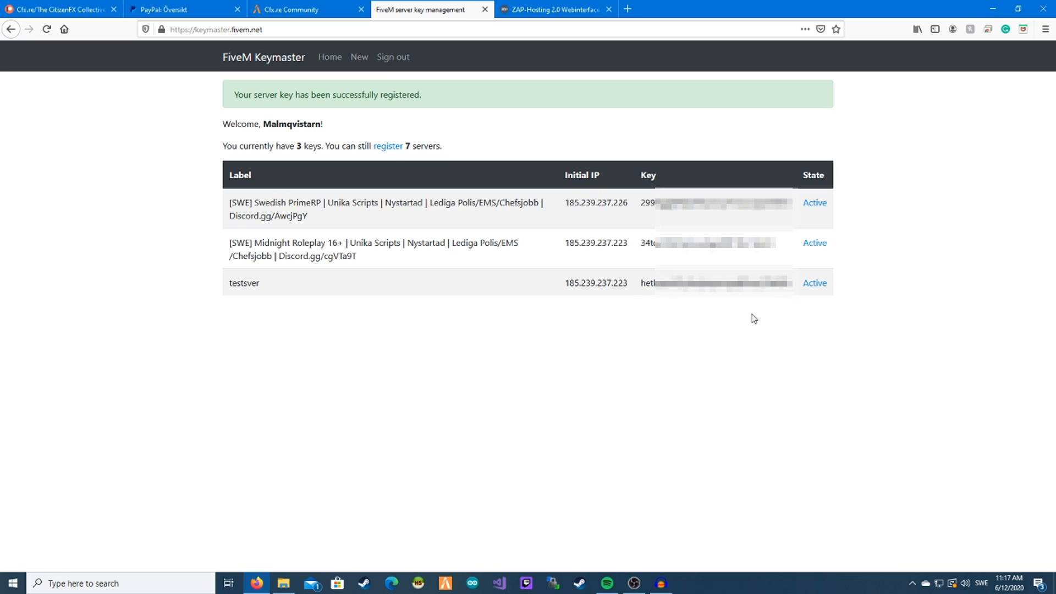
mouse_move(651, 233)
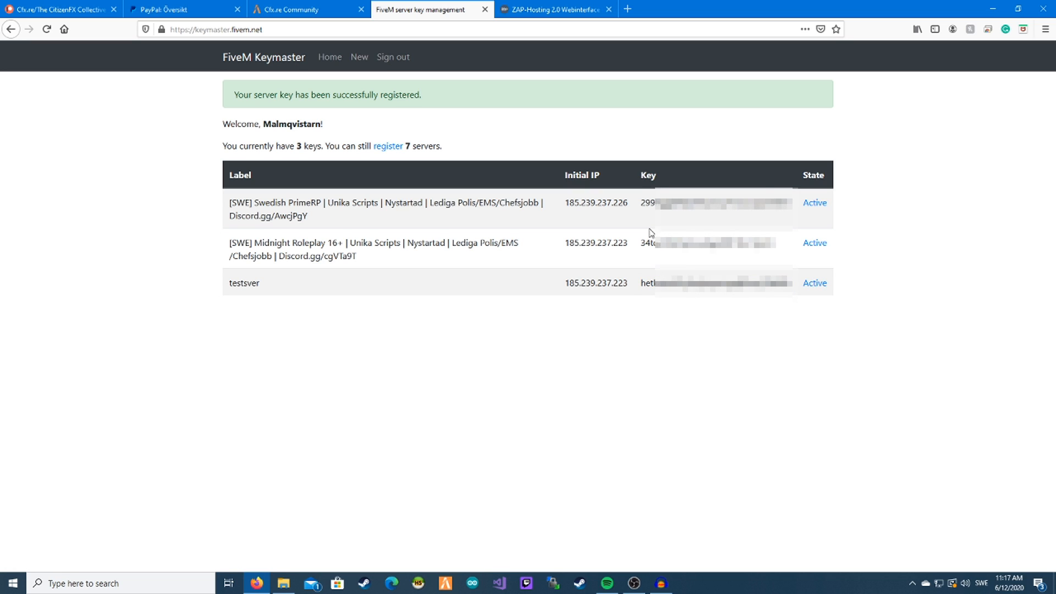
mouse_move(794, 323)
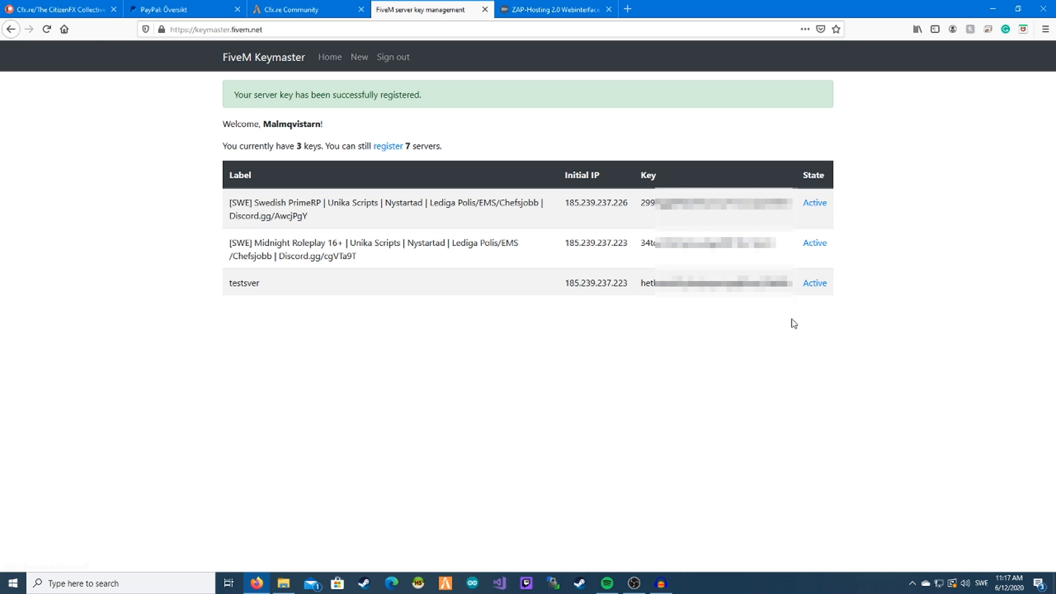
mouse_move(550, 541)
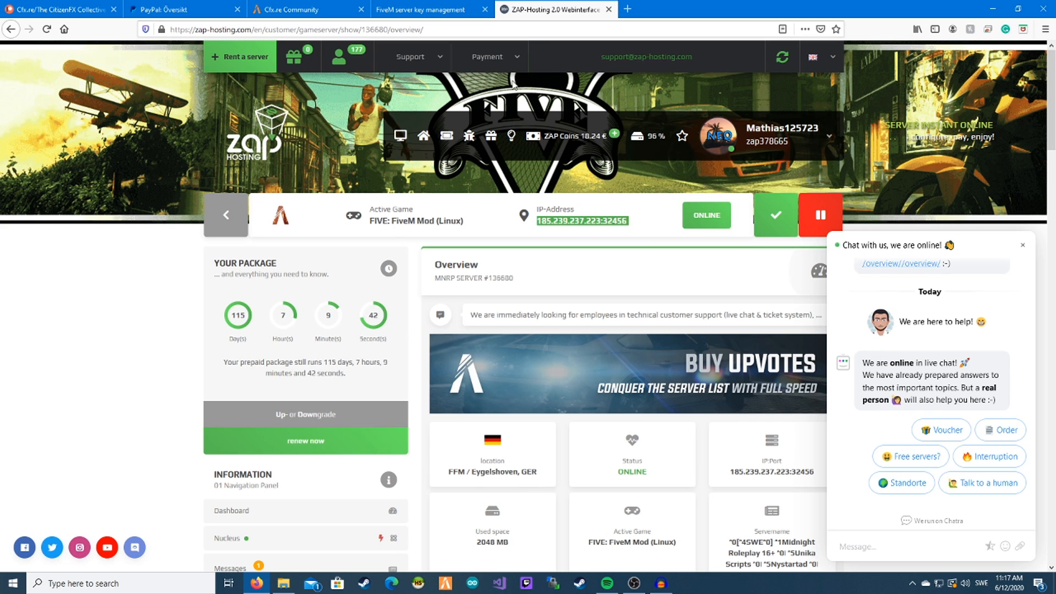
Step: Reach the MNRP game server's Settings entry in ZAP-Hosting's left panel and enter it
scroll(down, 3)
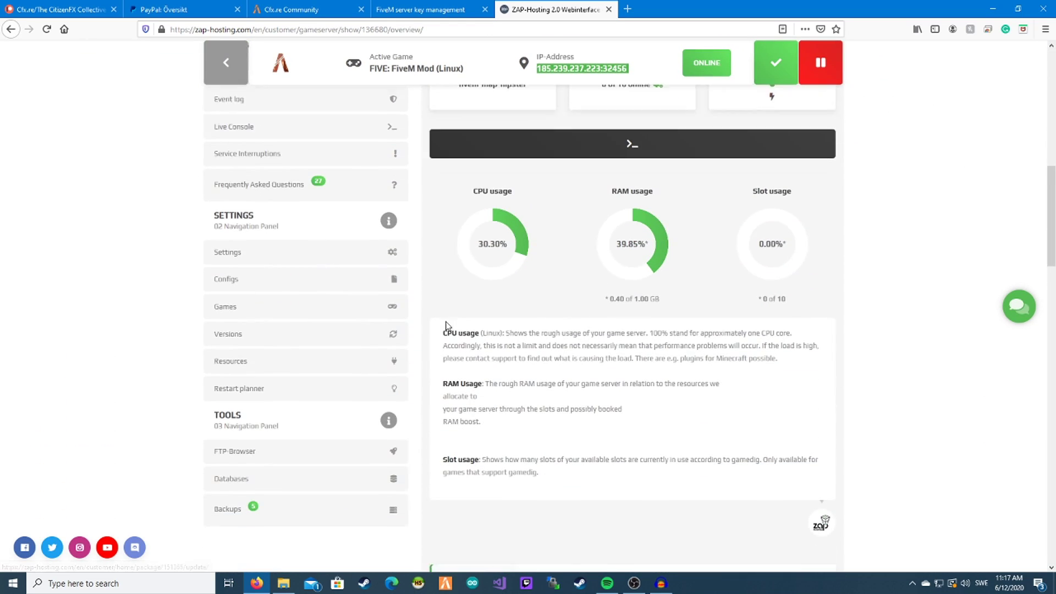
scroll(down, 3)
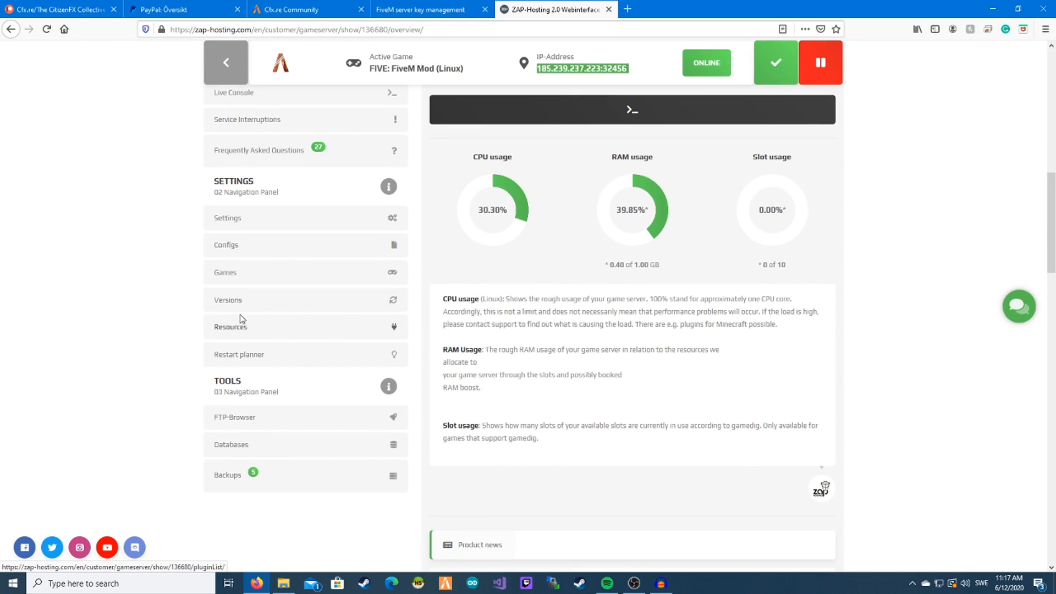
click(226, 244)
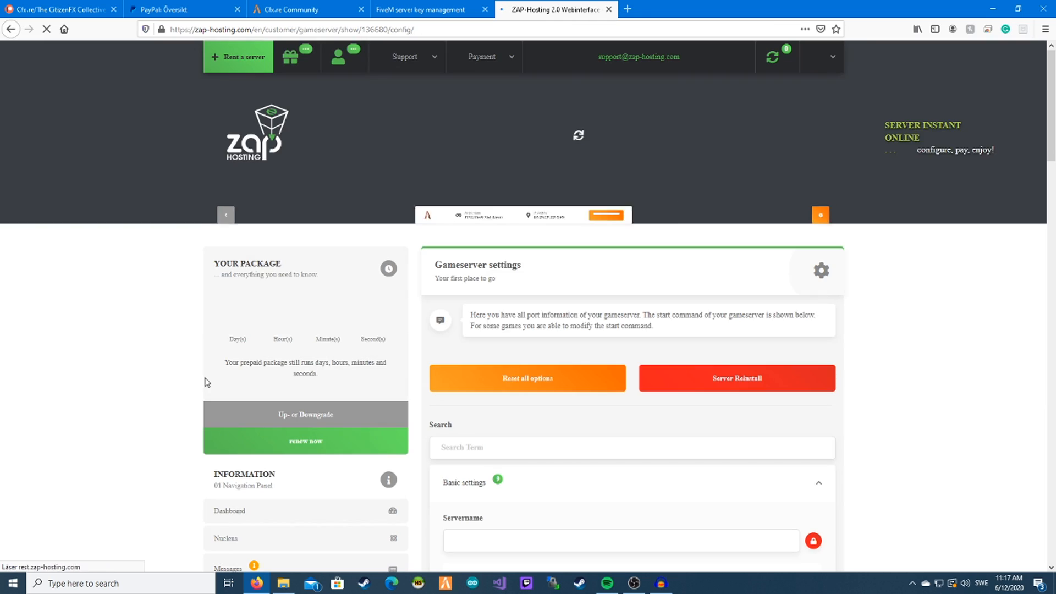
Step: Store the Keymaster key in 'Custom license key (optional)' and save the server settings
scroll(down, 3)
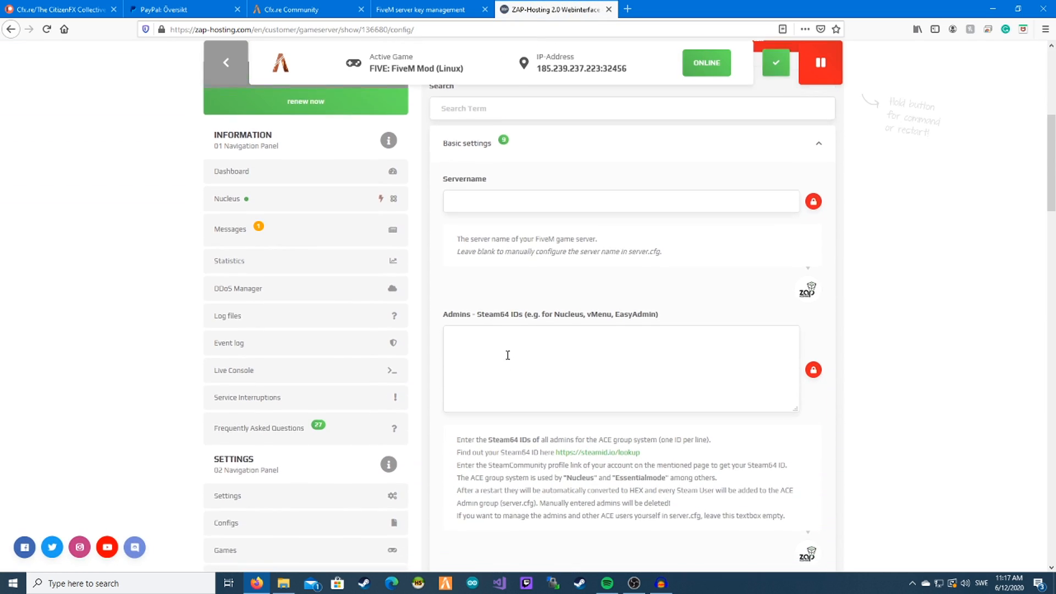
scroll(down, 3)
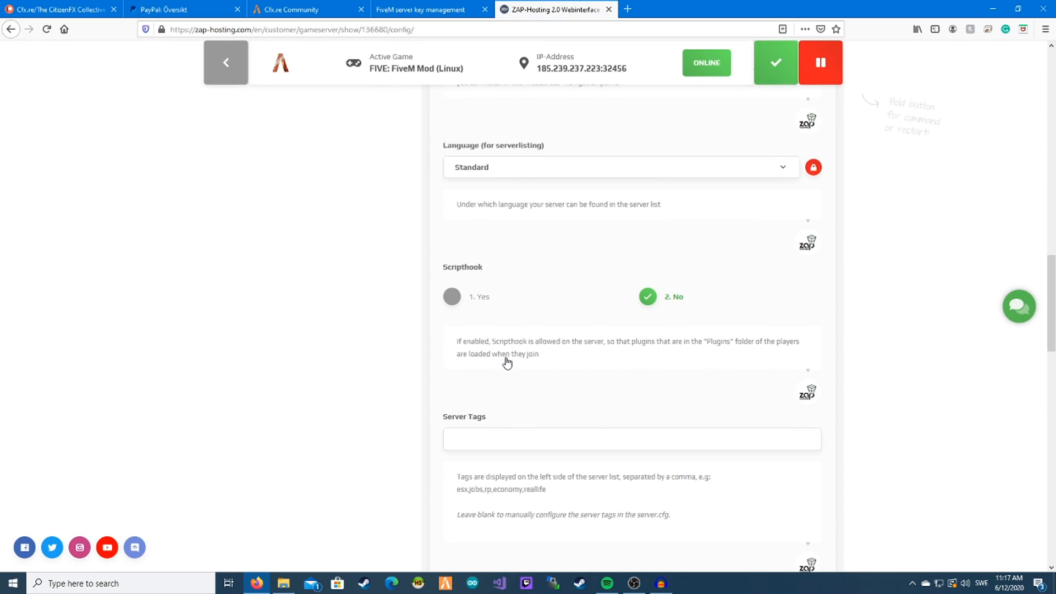
scroll(down, 3)
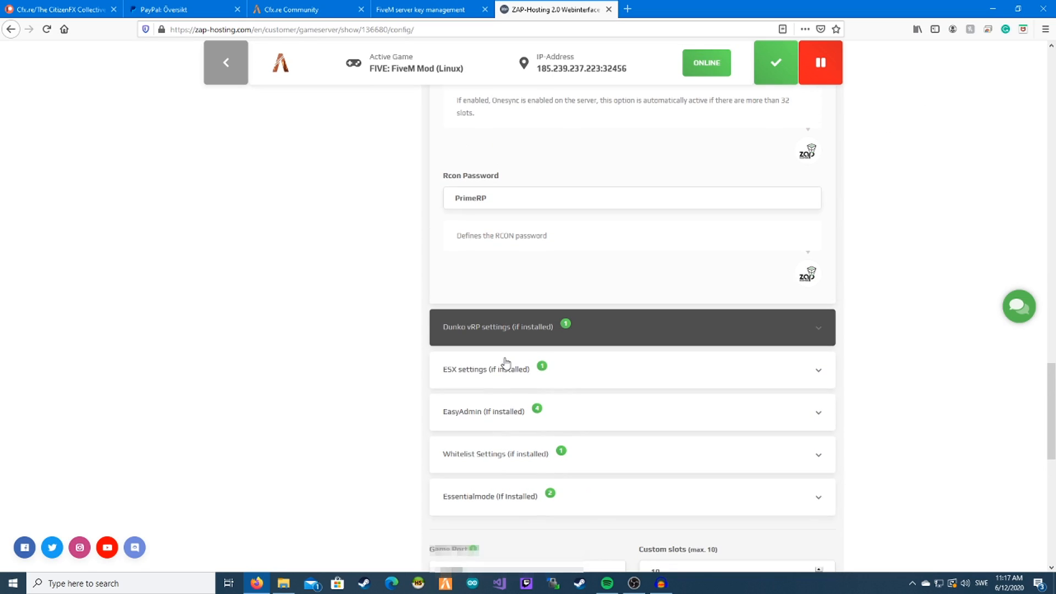
scroll(down, 3)
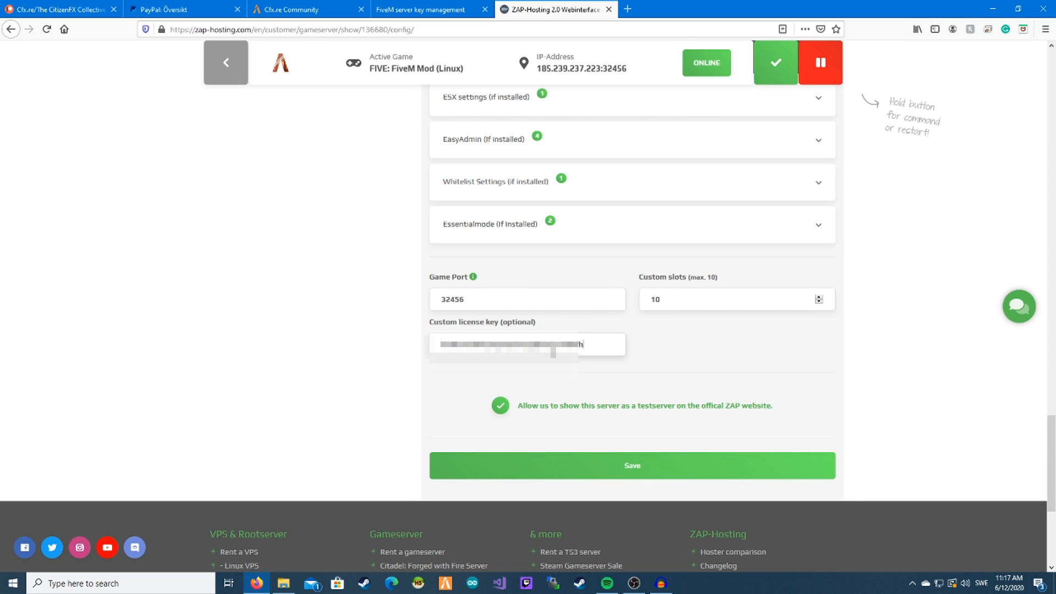
click(632, 465)
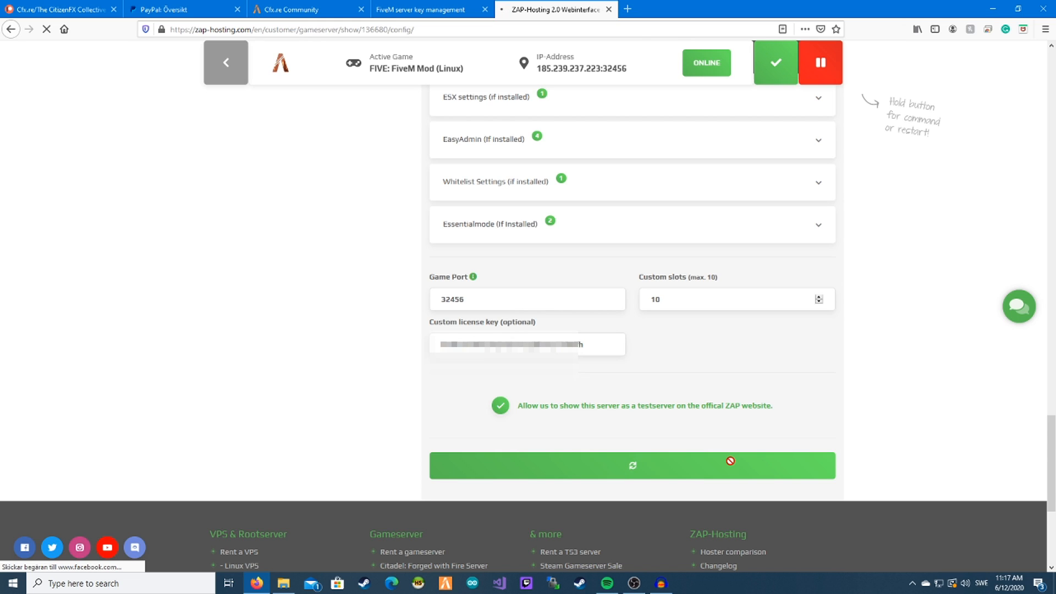
click(631, 465)
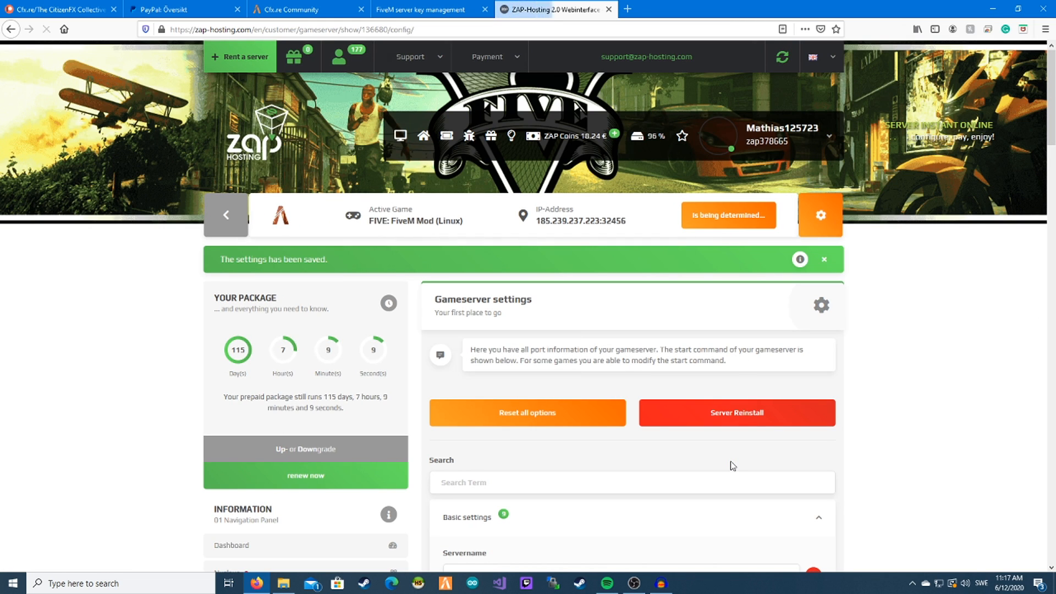